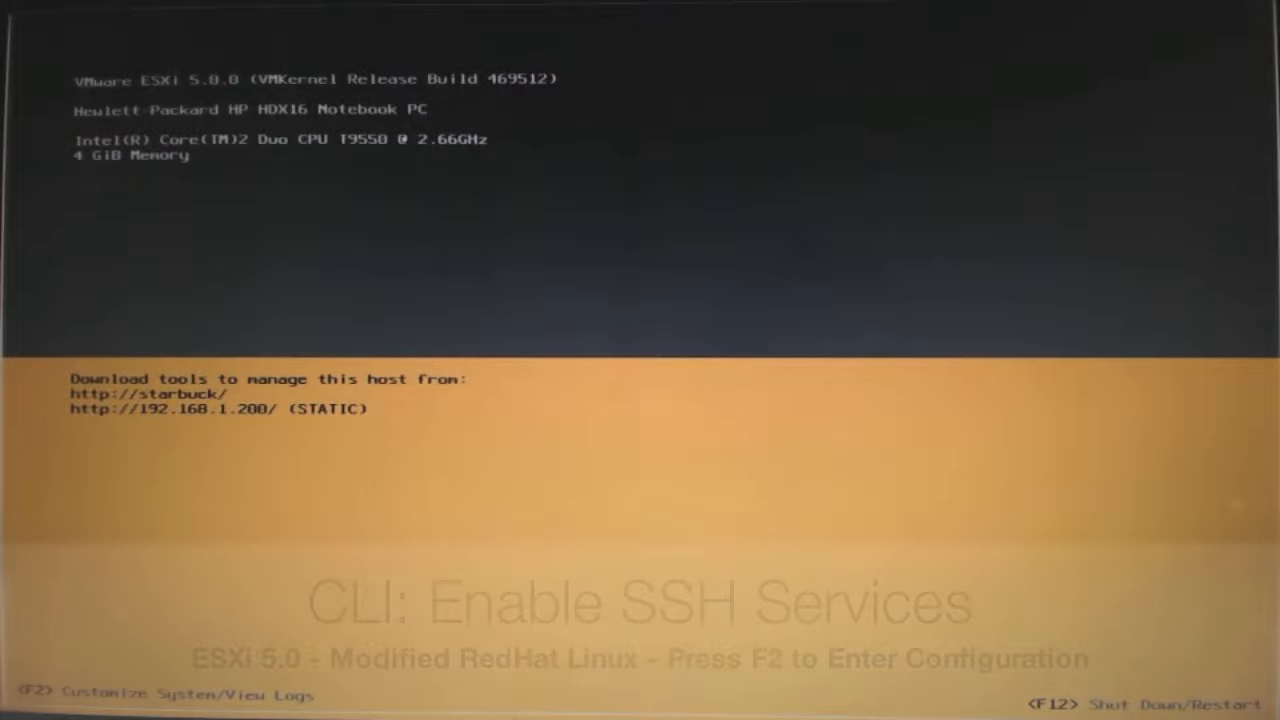
Enter the ESXi host's System Customization menu from the DCUI welcome screen
key(f2)
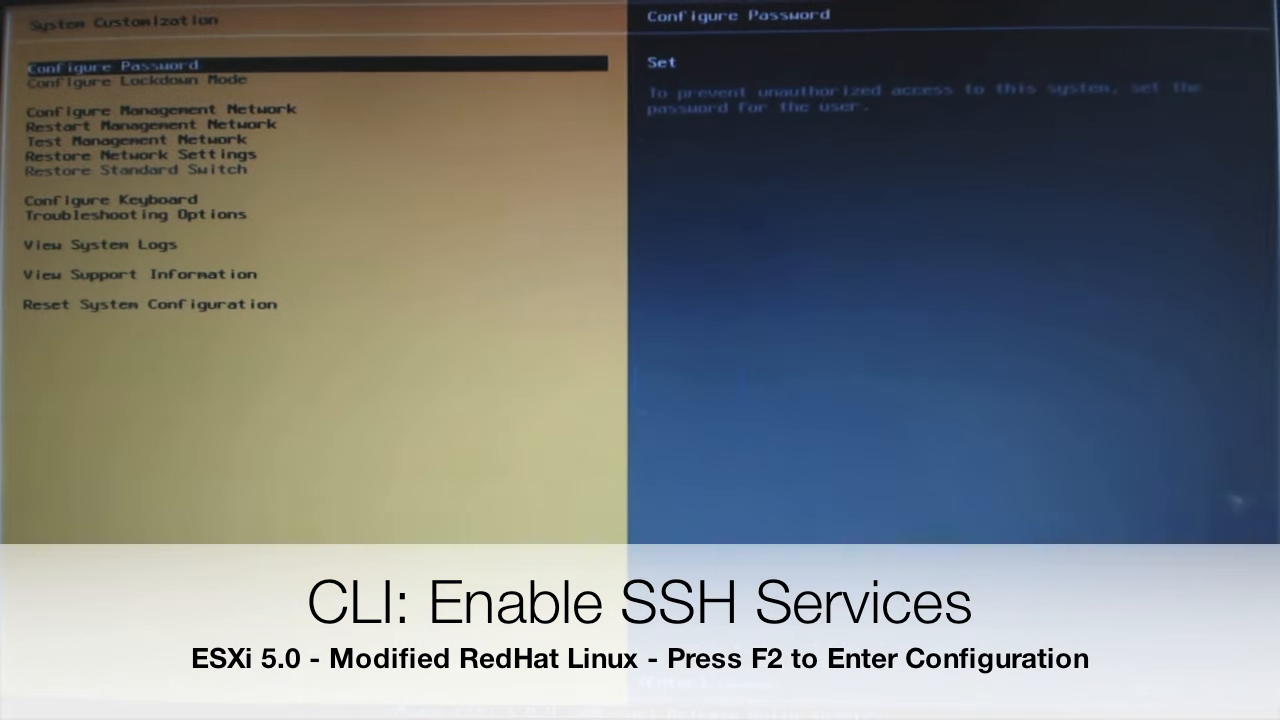
Enable SSH under Troubleshooting Options and return to the customization menu
key(Down)
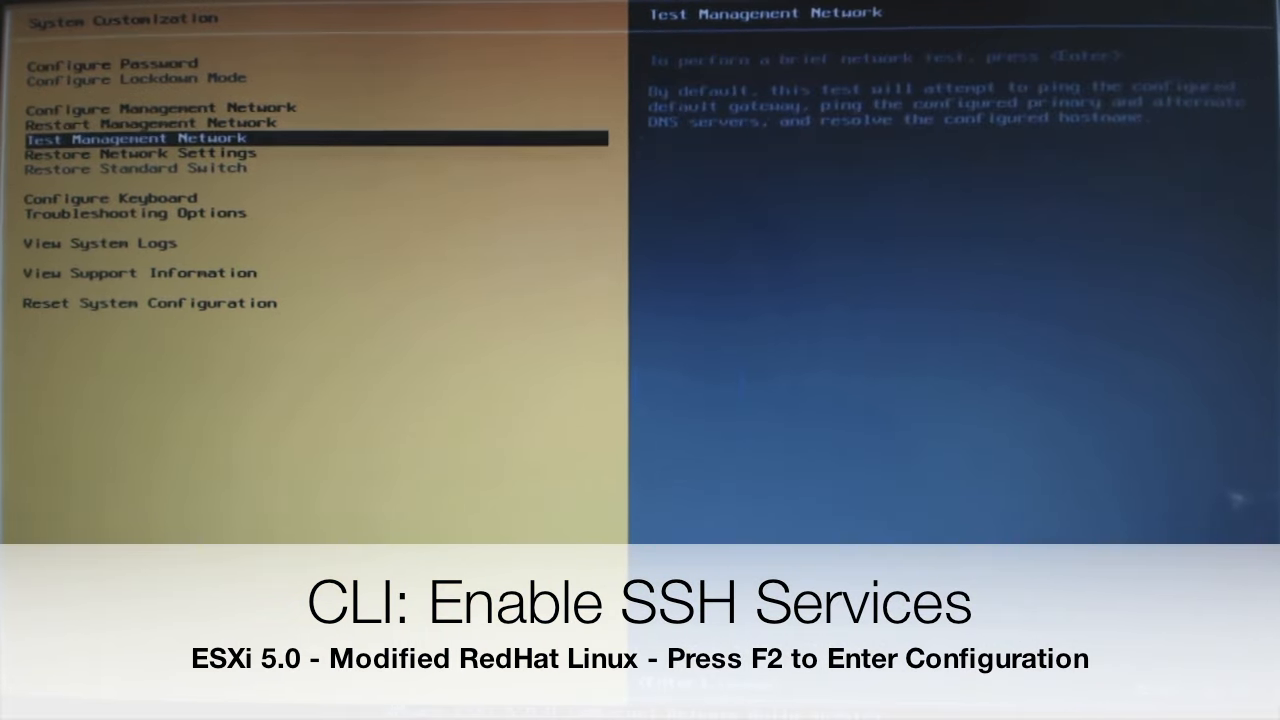
key(Down)
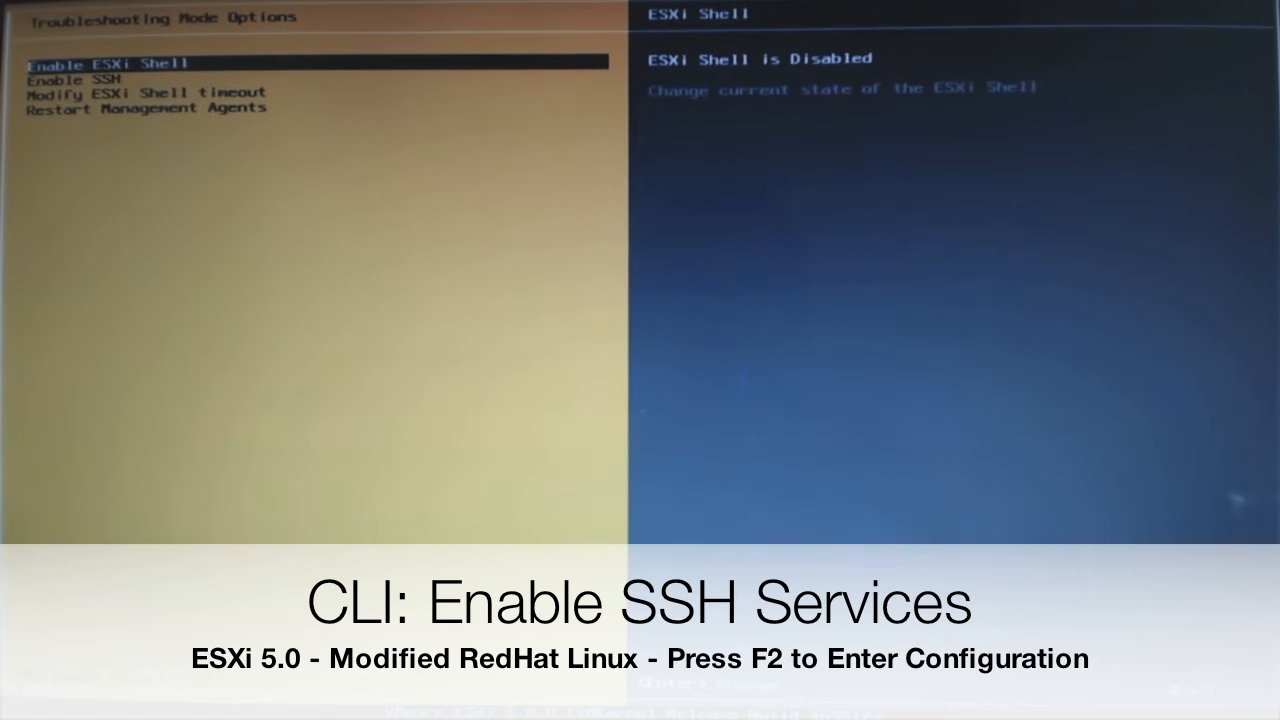
key(Down)
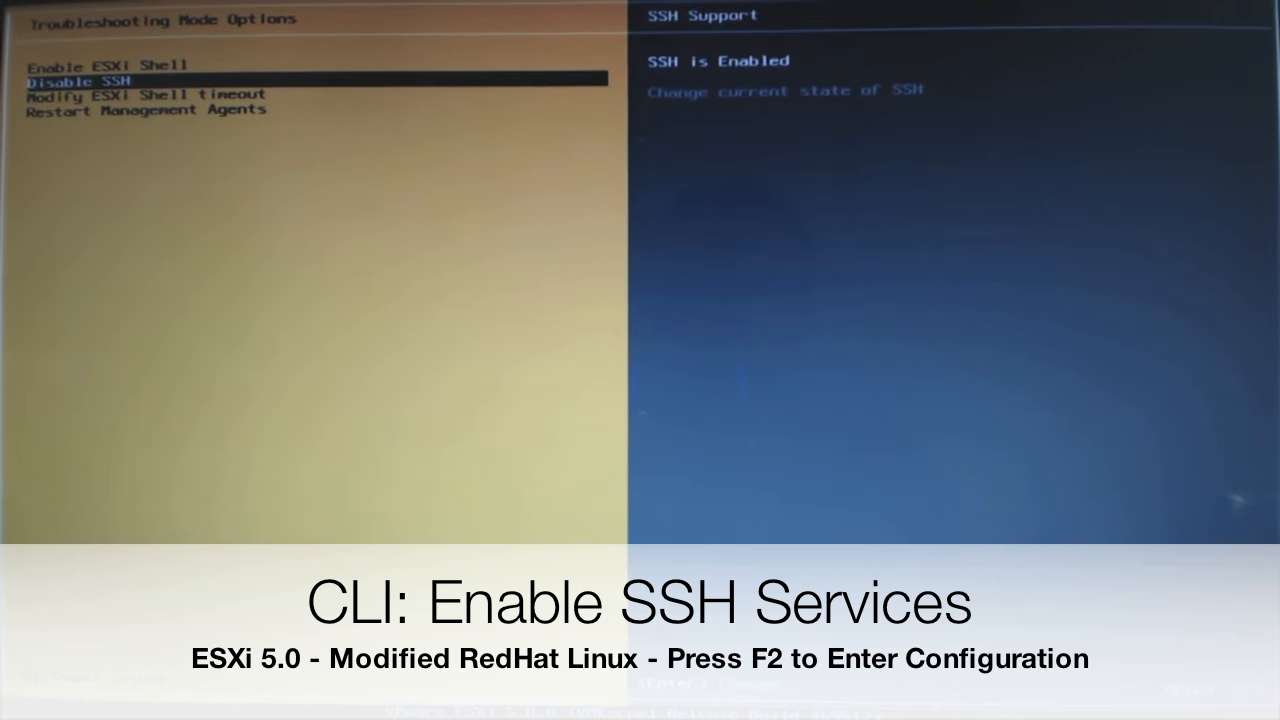
key(Escape)
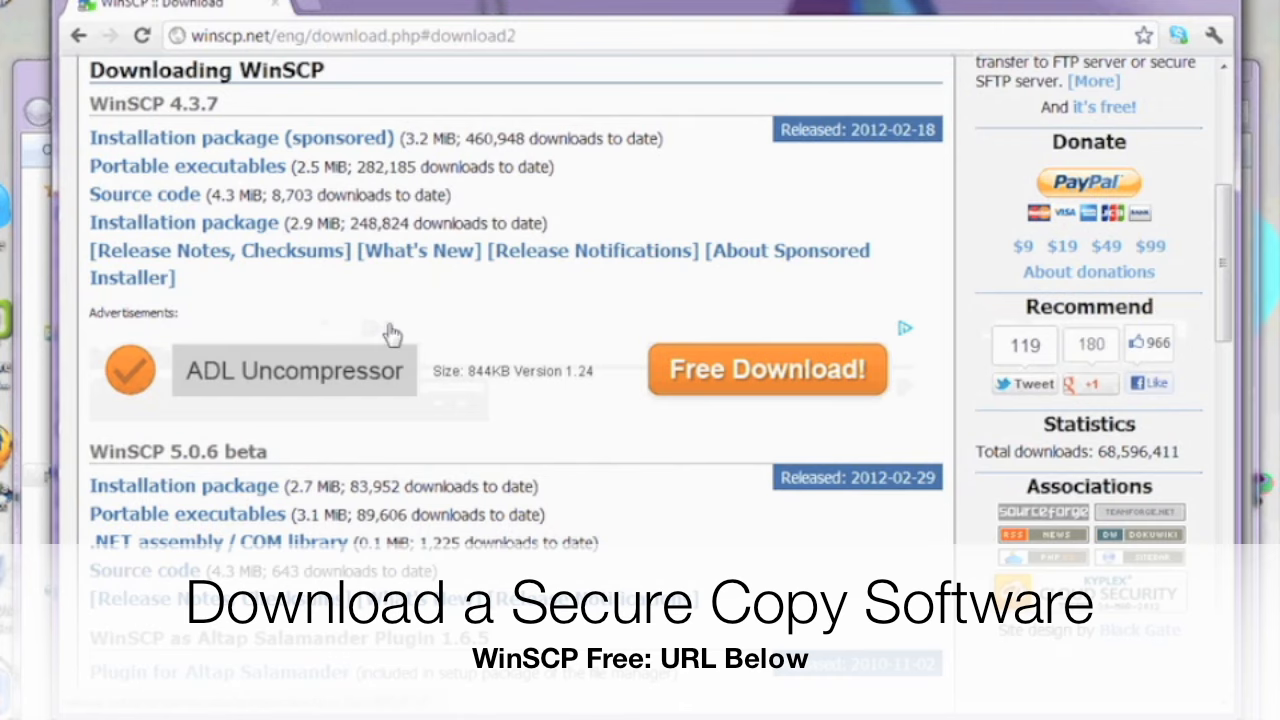
scroll(up, 3)
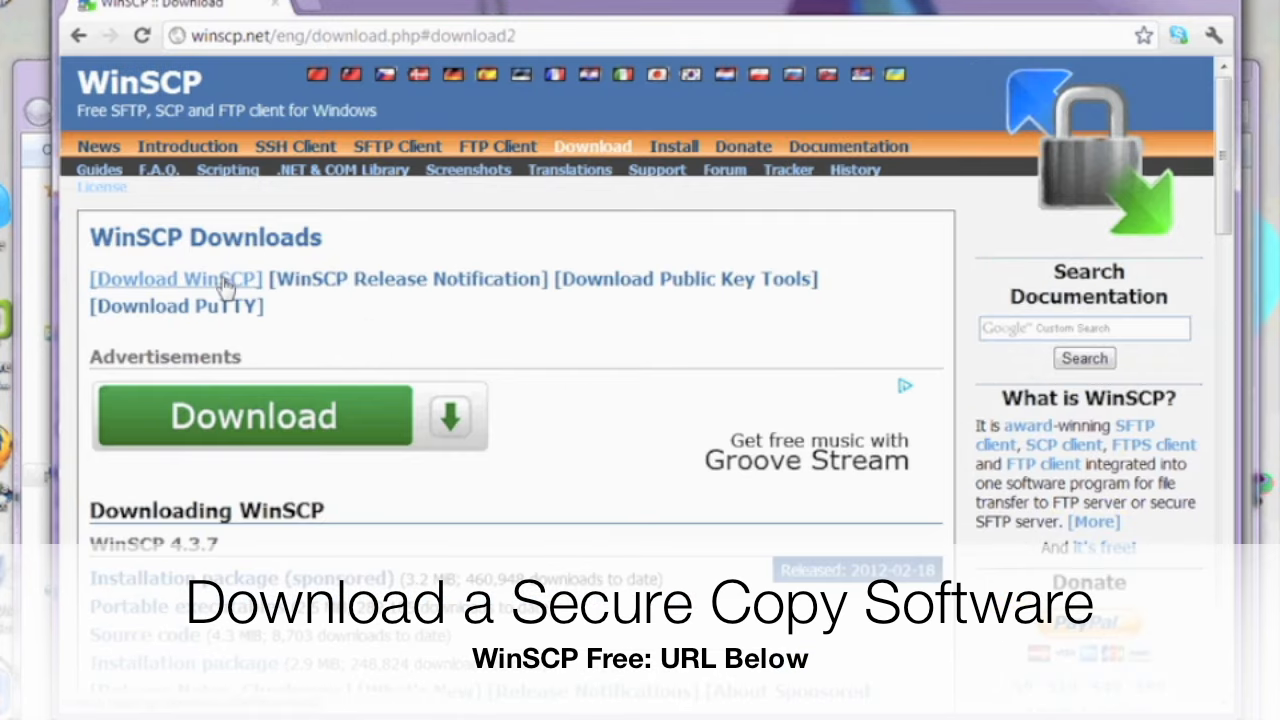
scroll(down, 3)
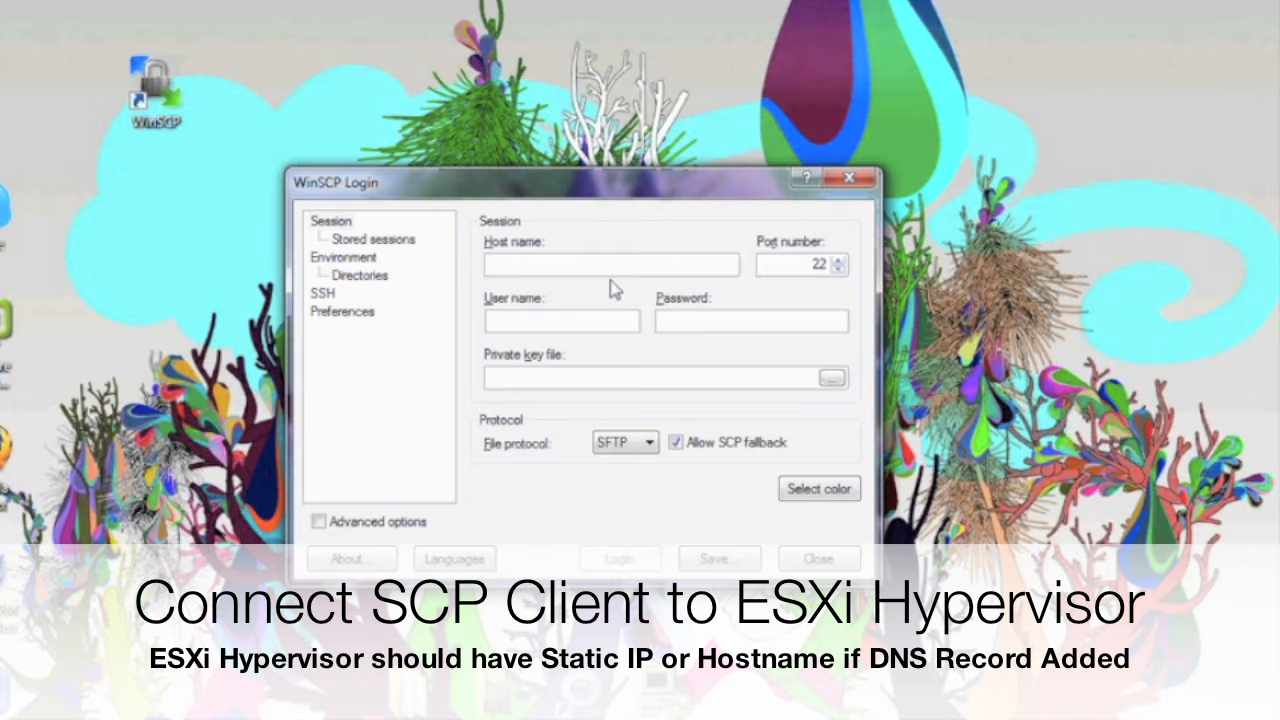
Fill the WinSCP login with host 192.168.1.200, user root and its password
click(612, 264)
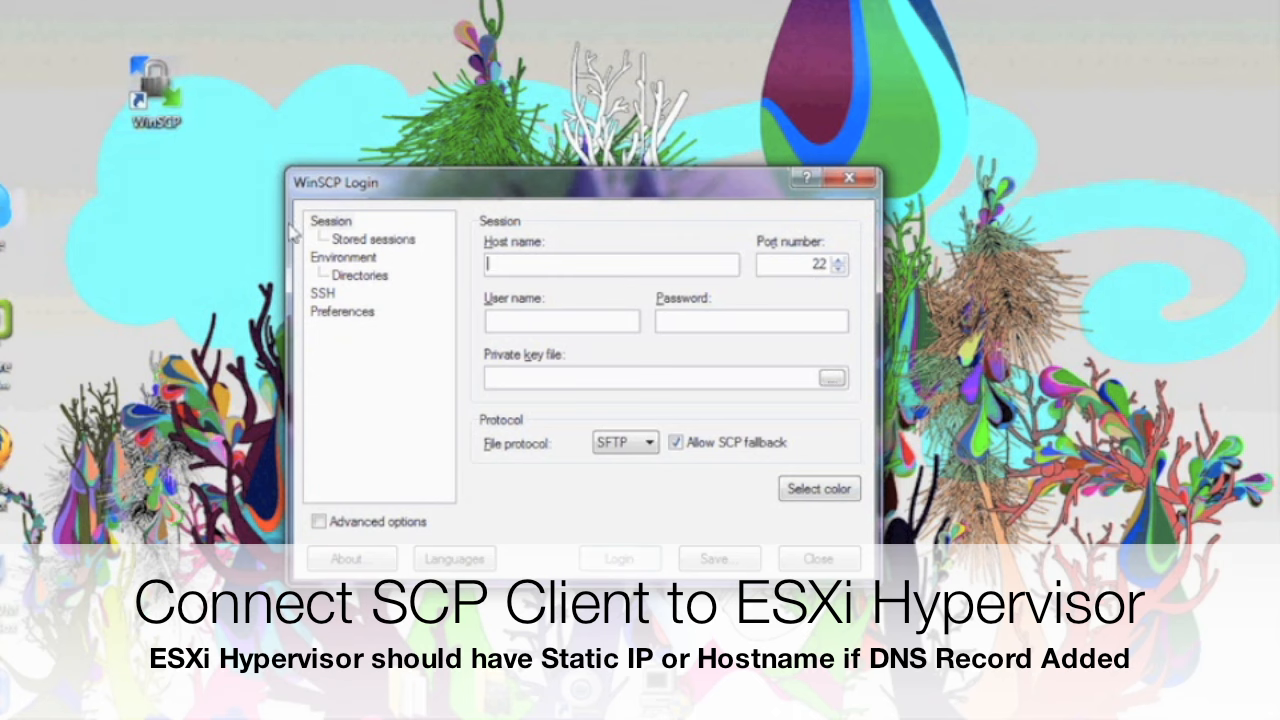
mouse_move(552, 288)
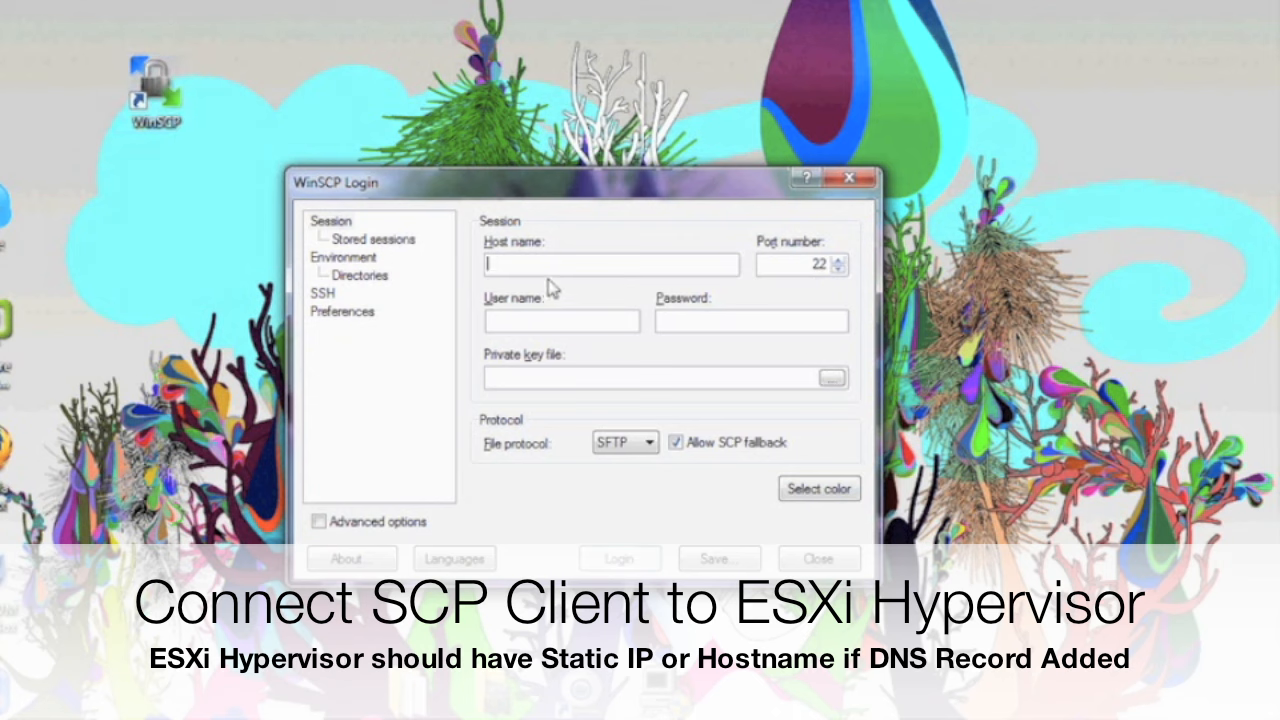
text(192.1)
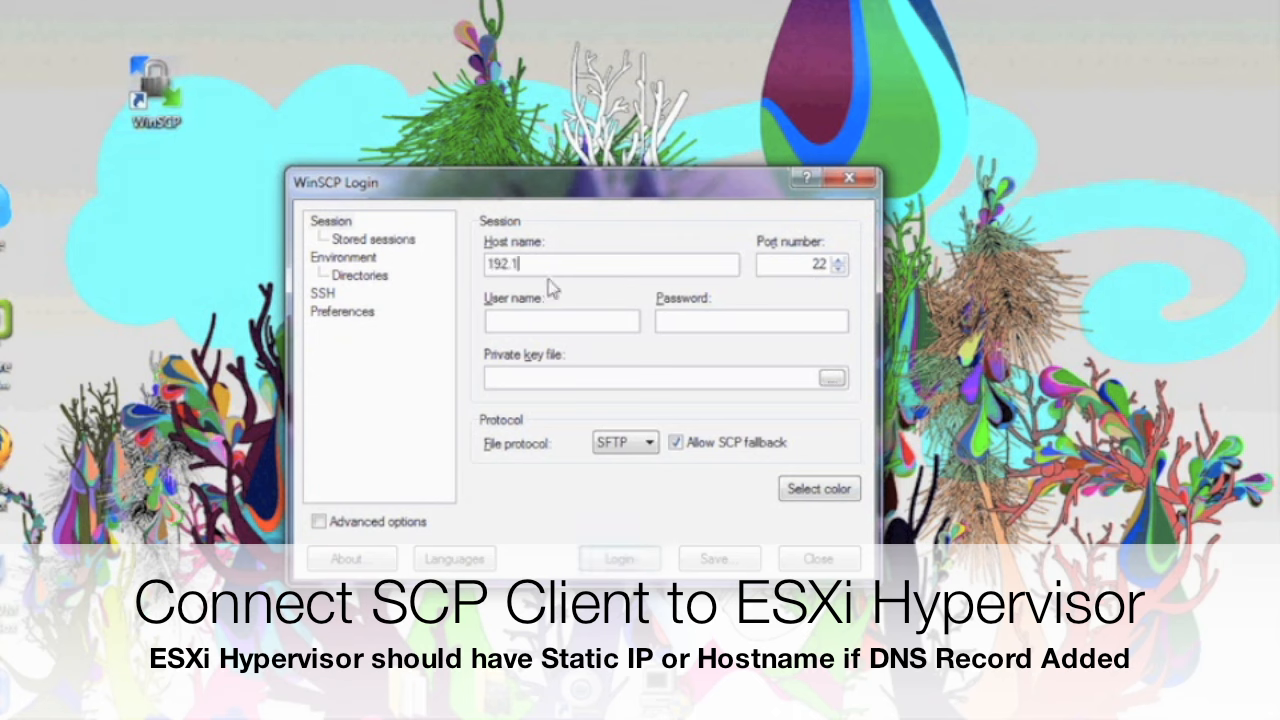
text(68.1)
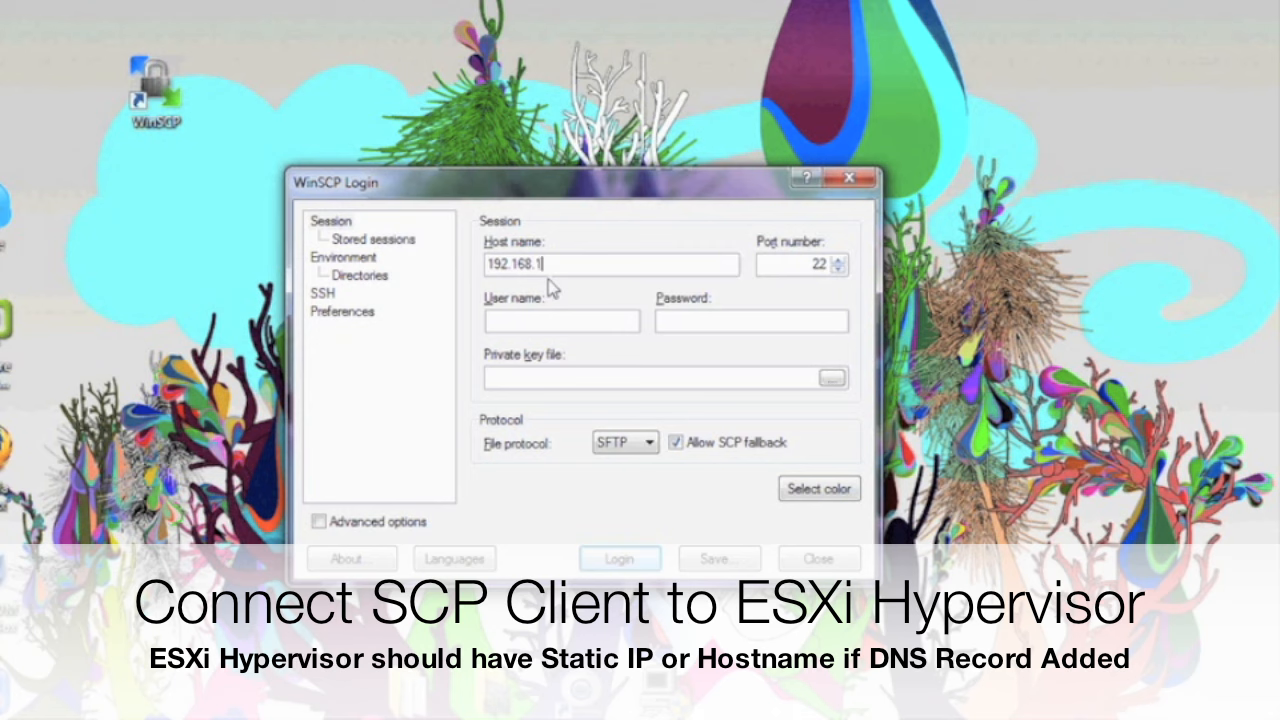
text(200)
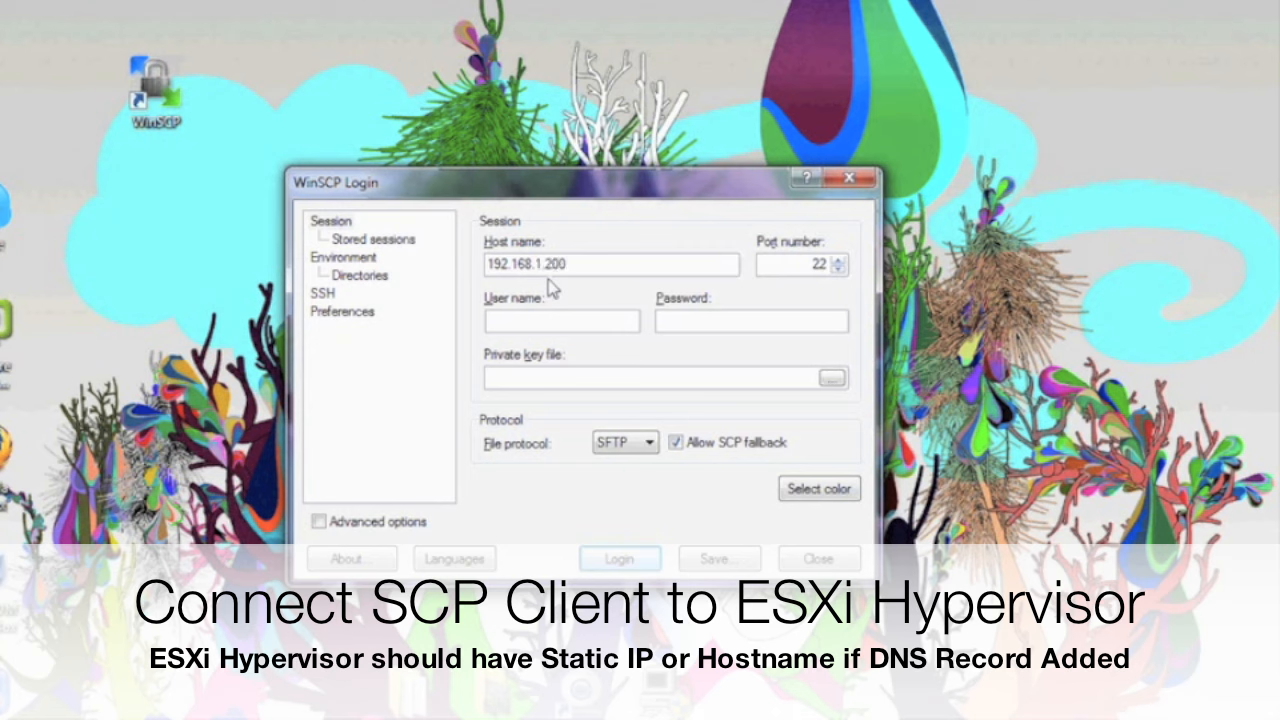
text(root)
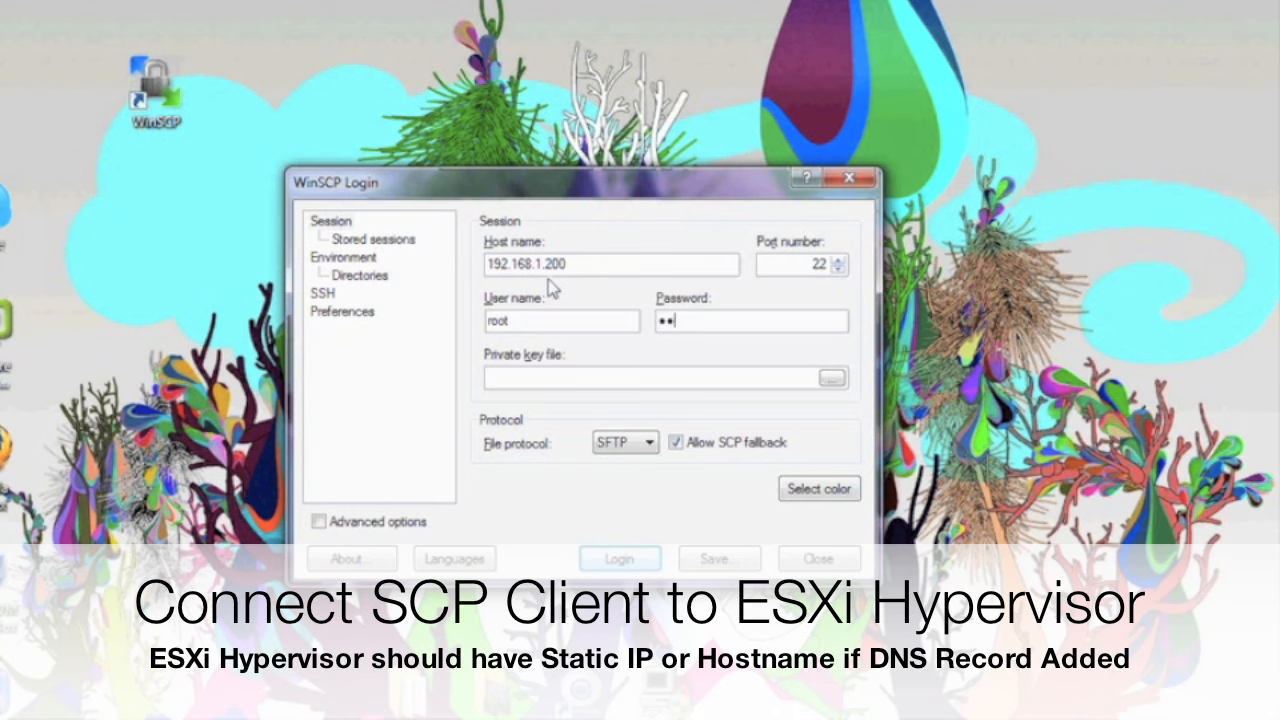
text(password)
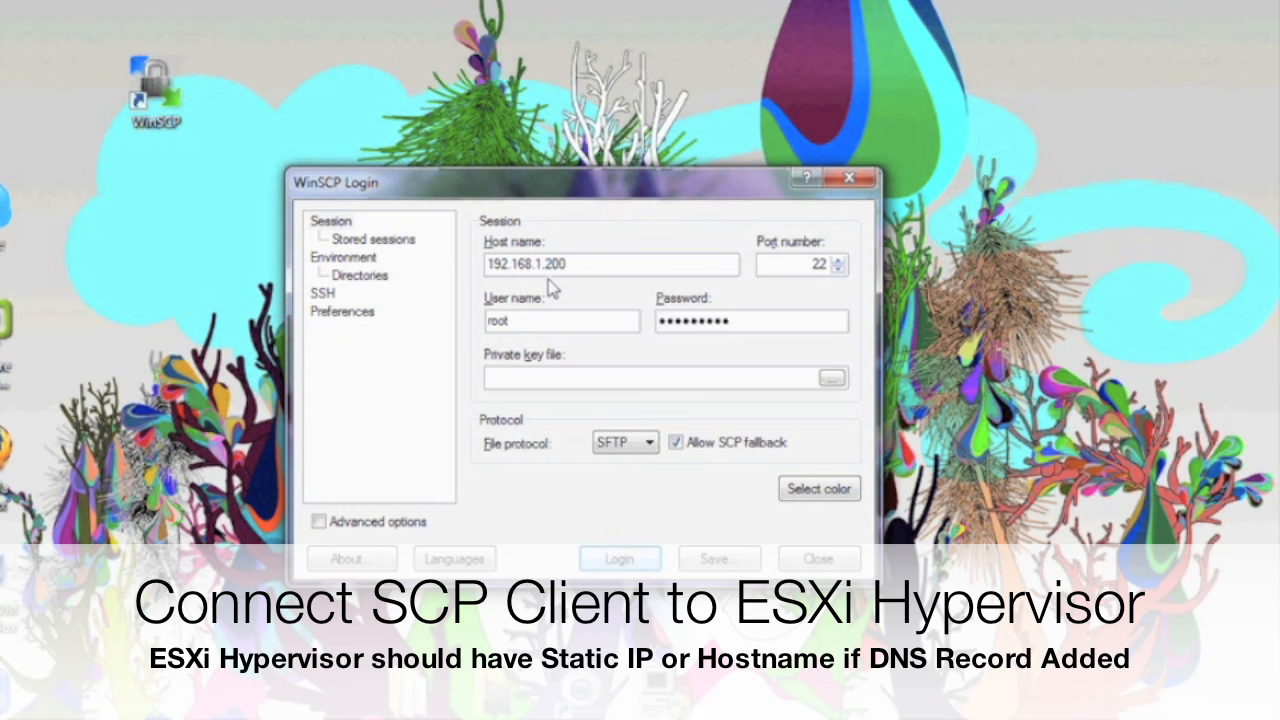
Switch the file protocol to SCP for the connection
click(650, 442)
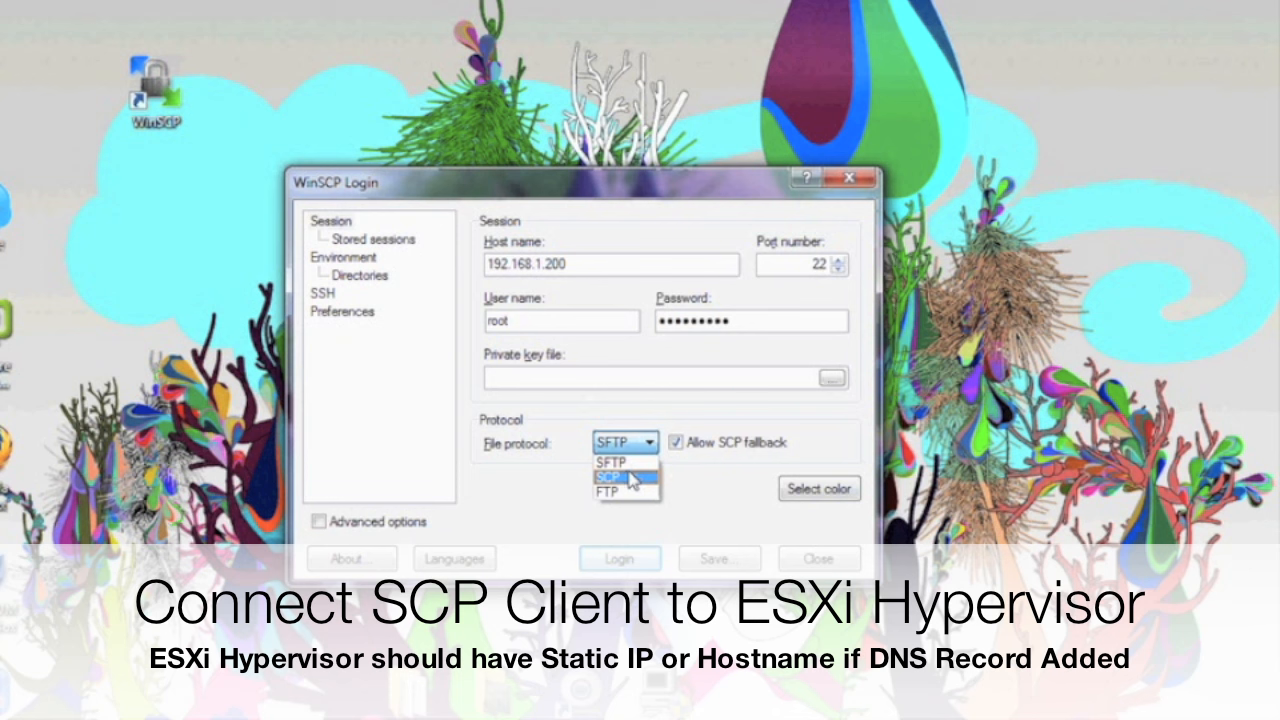
click(624, 476)
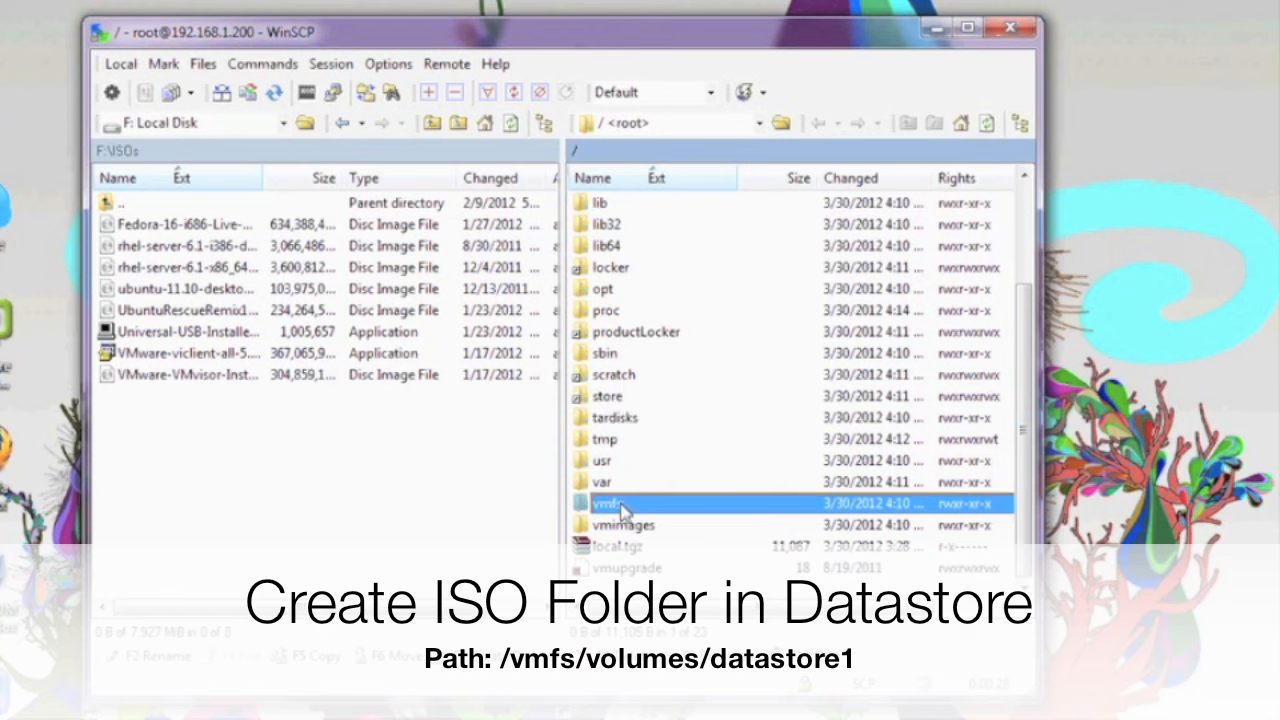
Create an ISO directory in /vmfs/volumes/datastore1 and browse into it
double_click(608, 504)
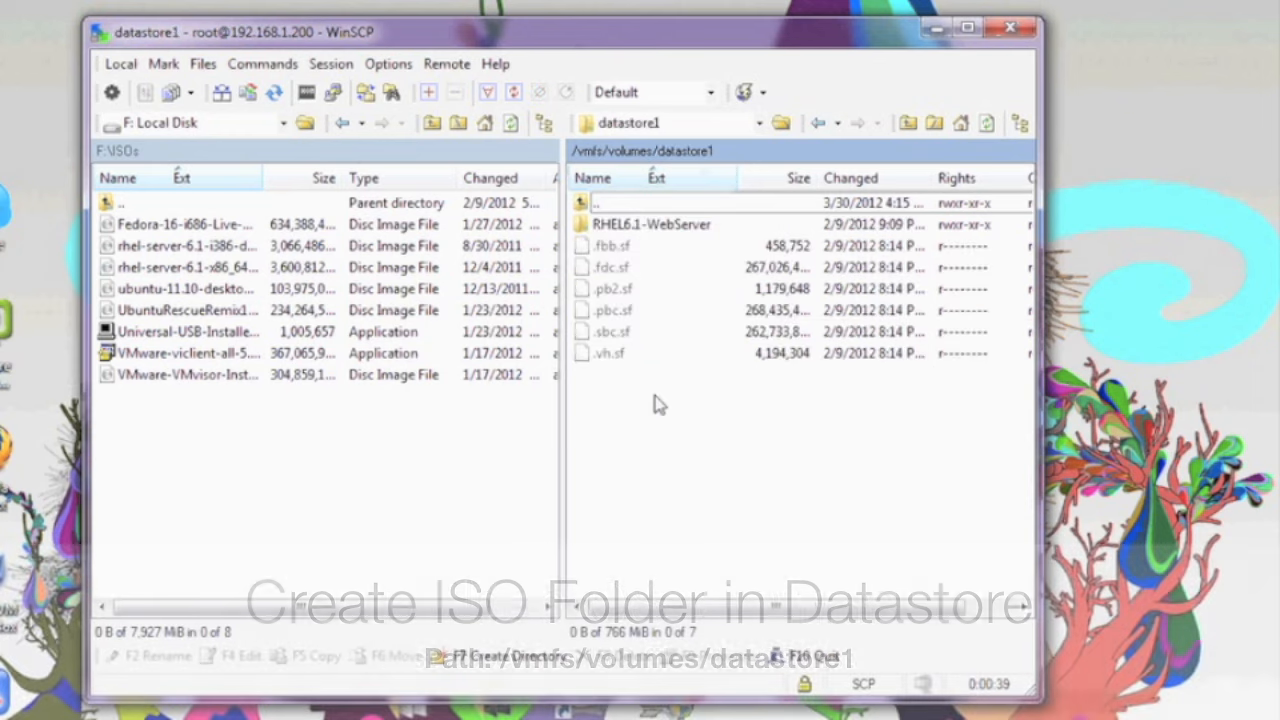
right_click(660, 404)
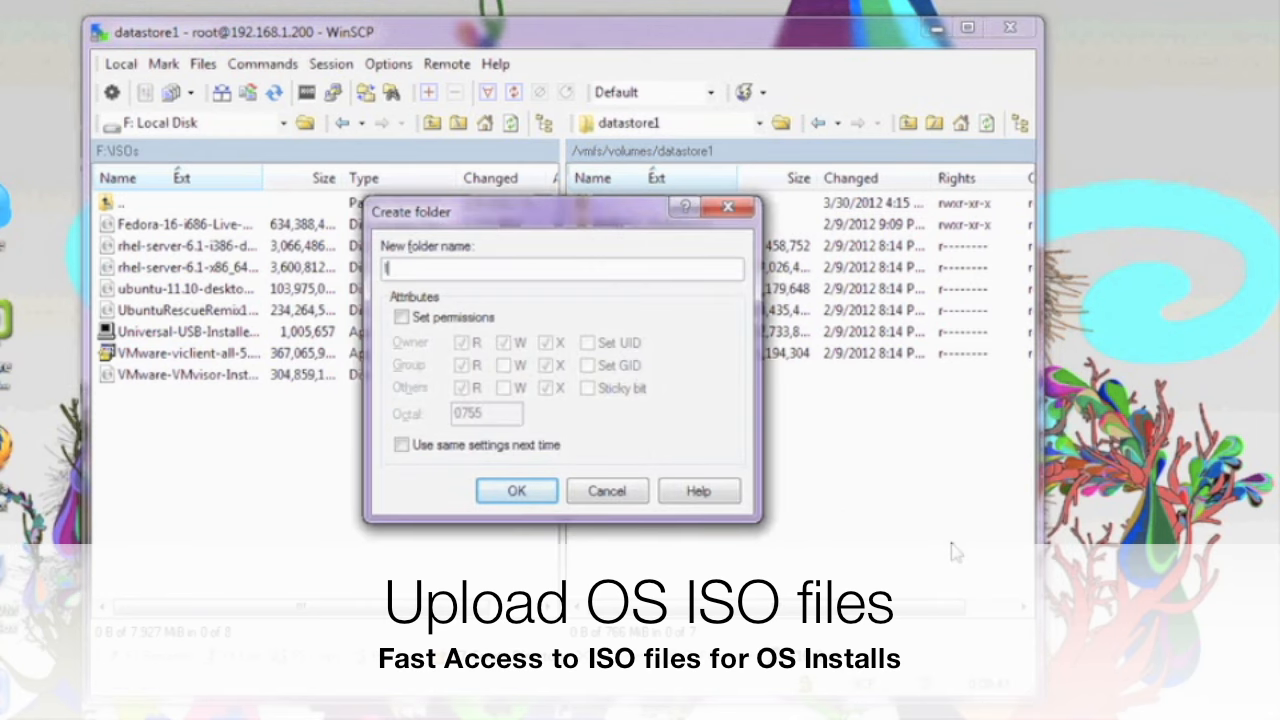
click(516, 490)
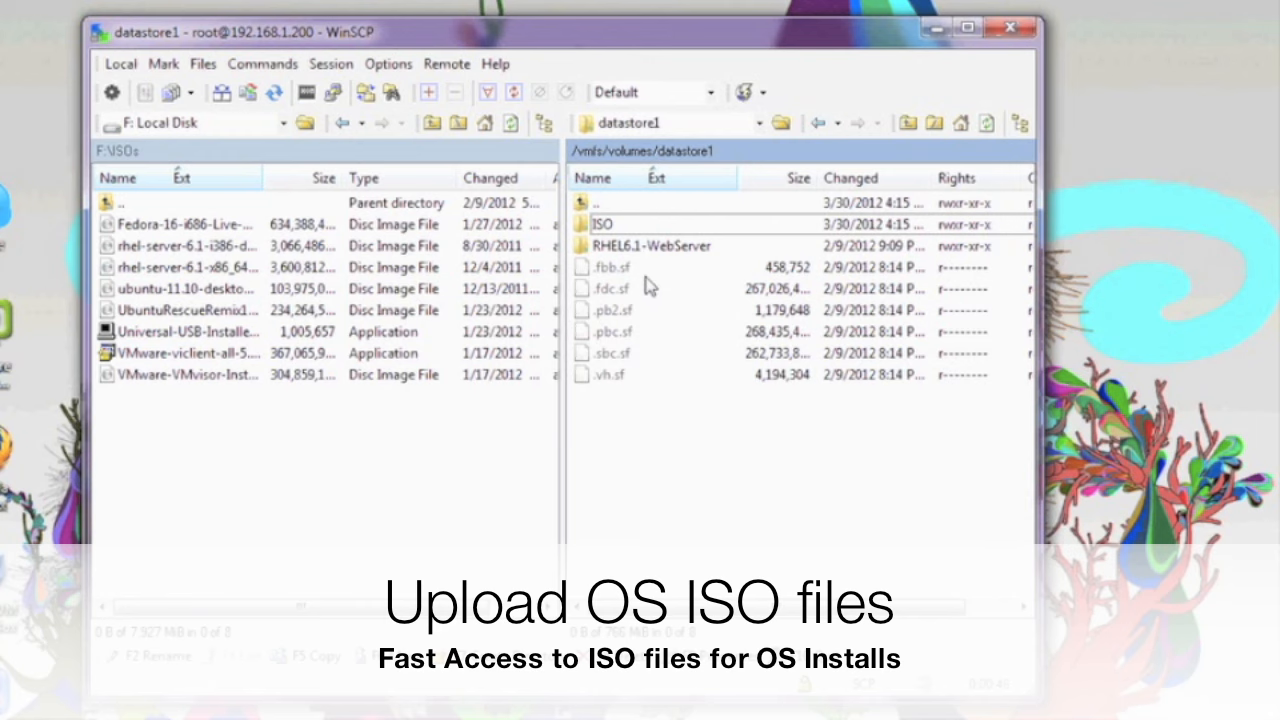
double_click(602, 224)
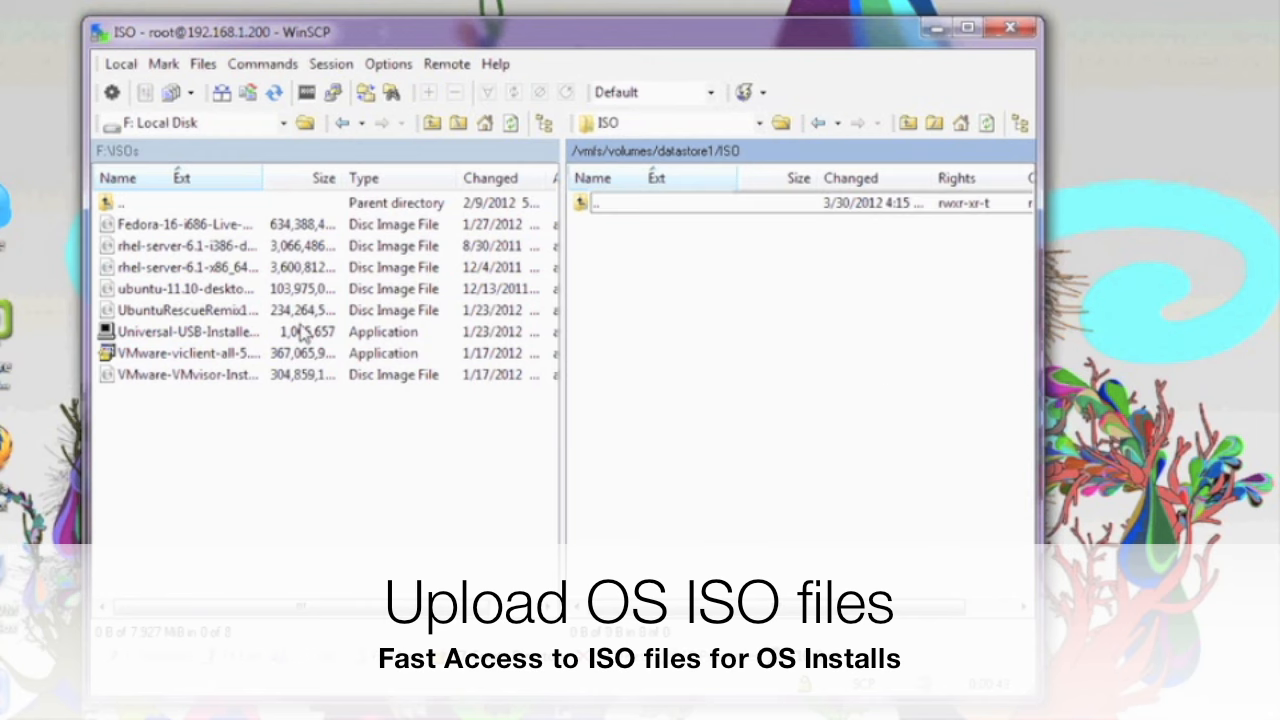
mouse_move(352, 204)
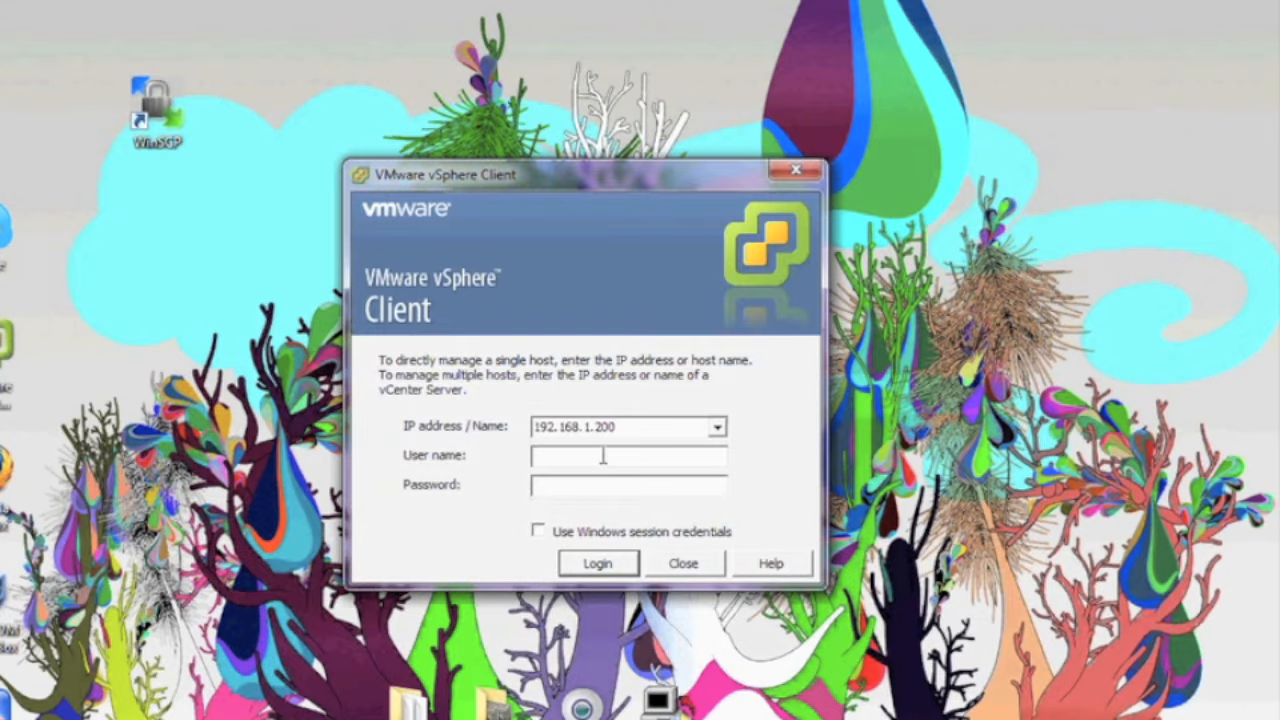
Log in as root and advance the New Virtual Machine wizard to Name and Location
text(root)
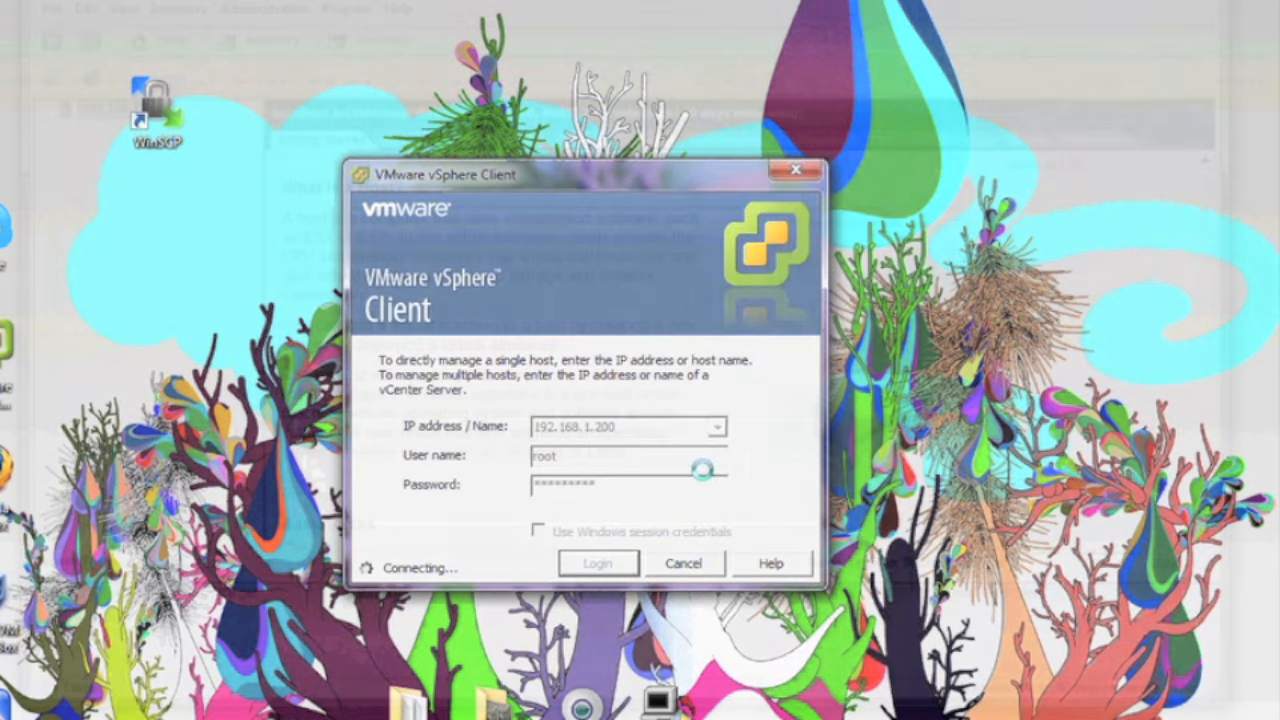
click(596, 564)
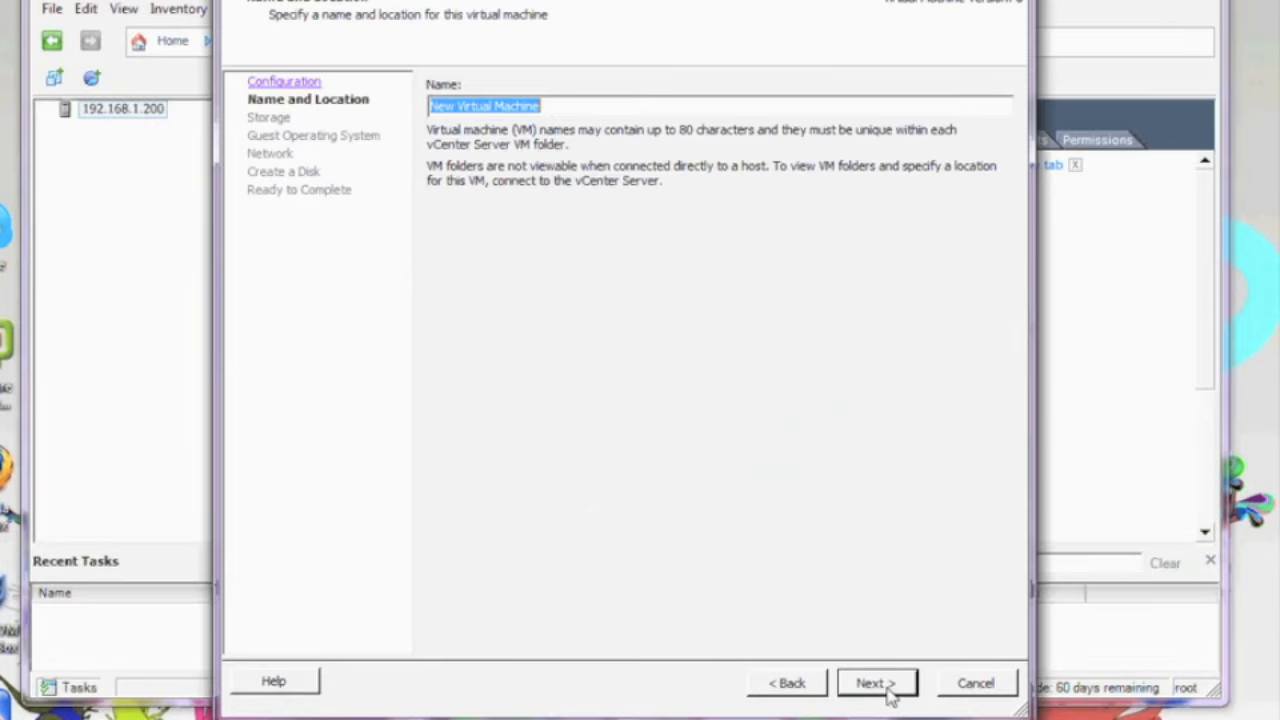
Accept the VM name, store it on datastore1 and choose Linux as the guest OS
click(876, 682)
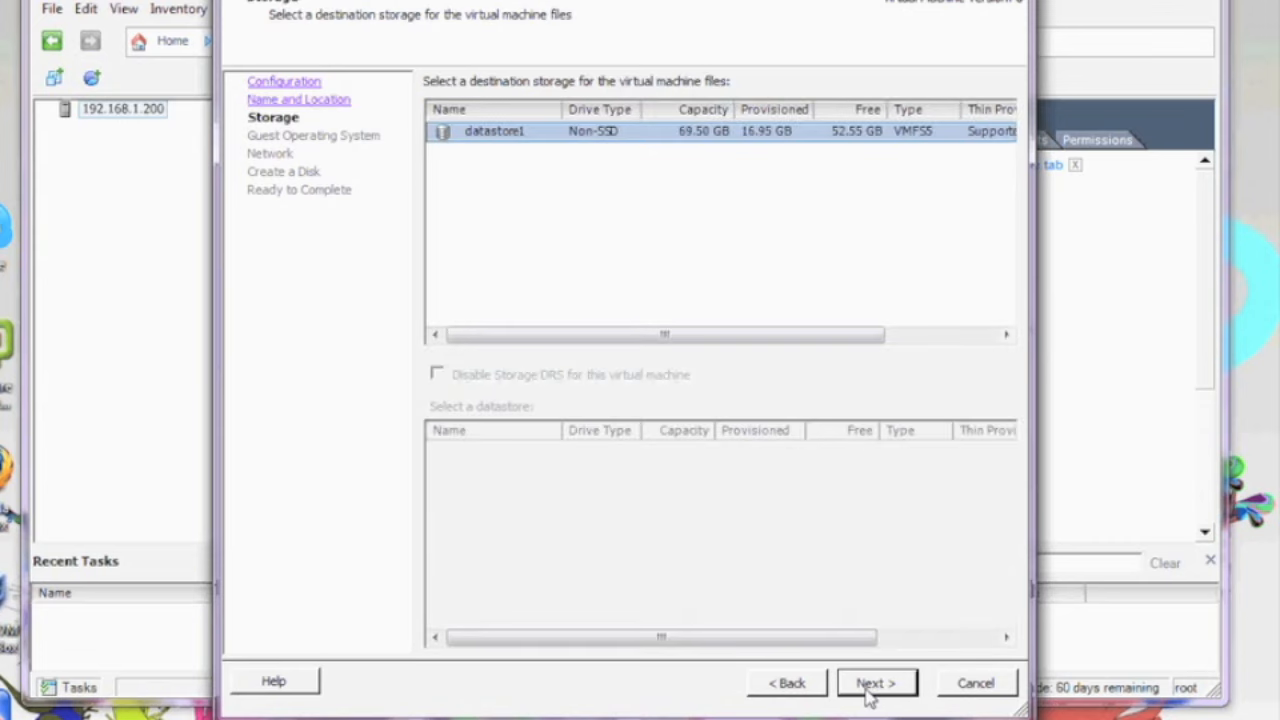
click(876, 684)
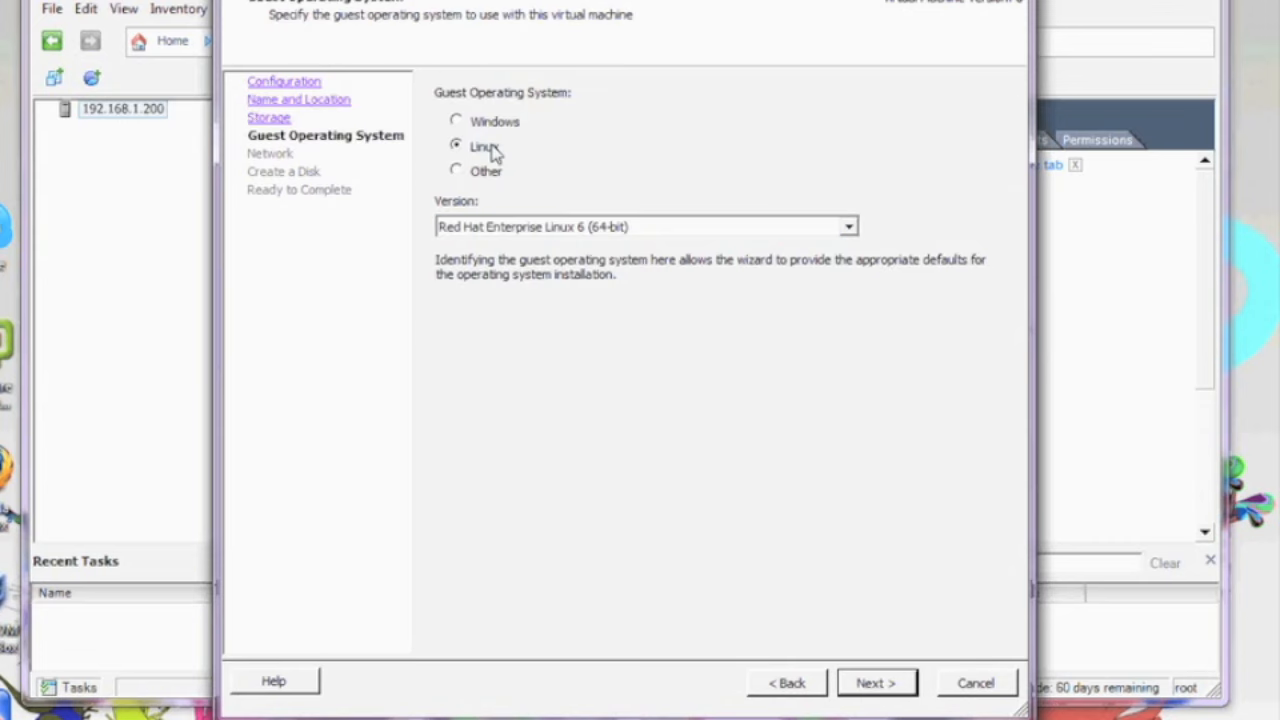
click(848, 226)
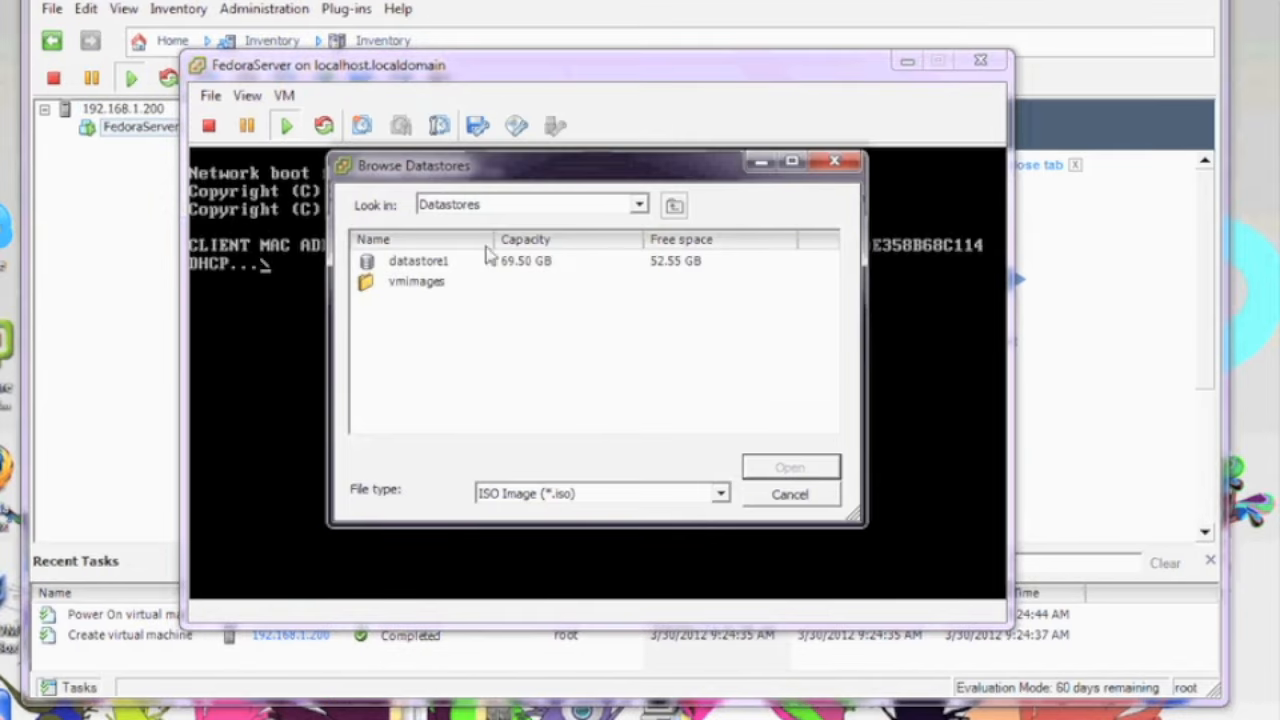
Select the Fedora 16 ISO from datastore1/ISO as the VM's CD/DVD image
double_click(418, 260)
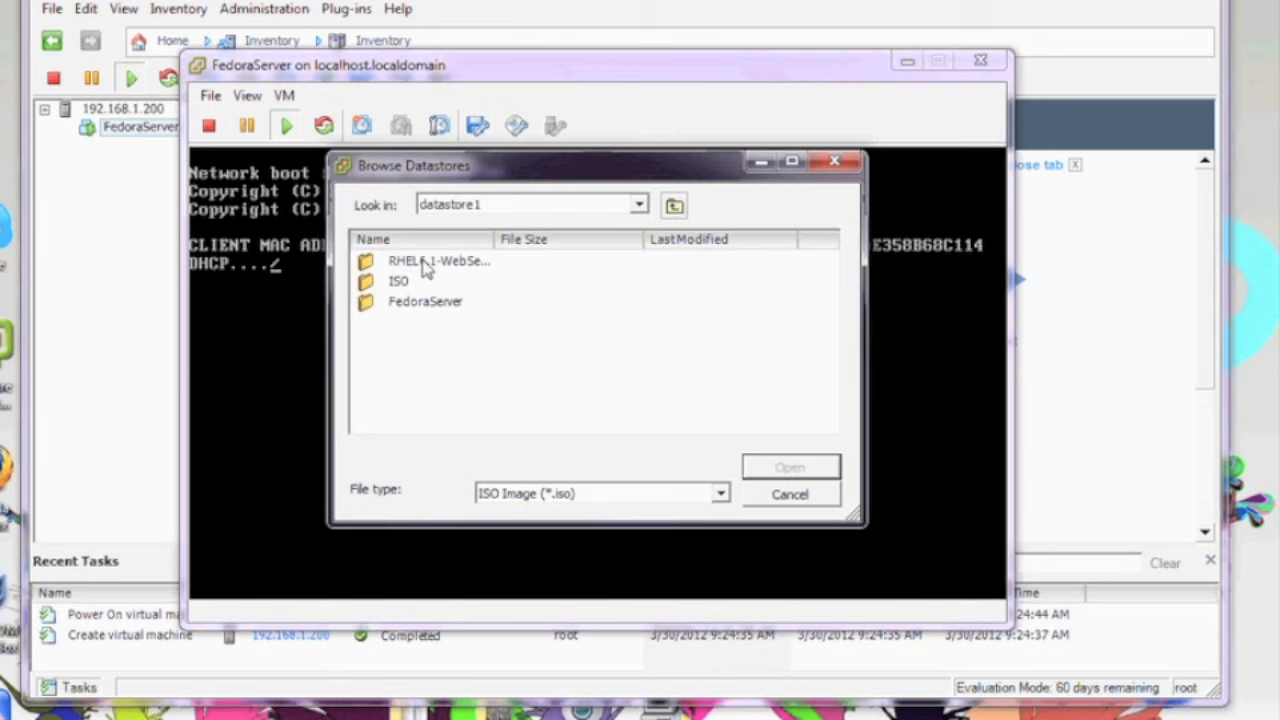
double_click(400, 280)
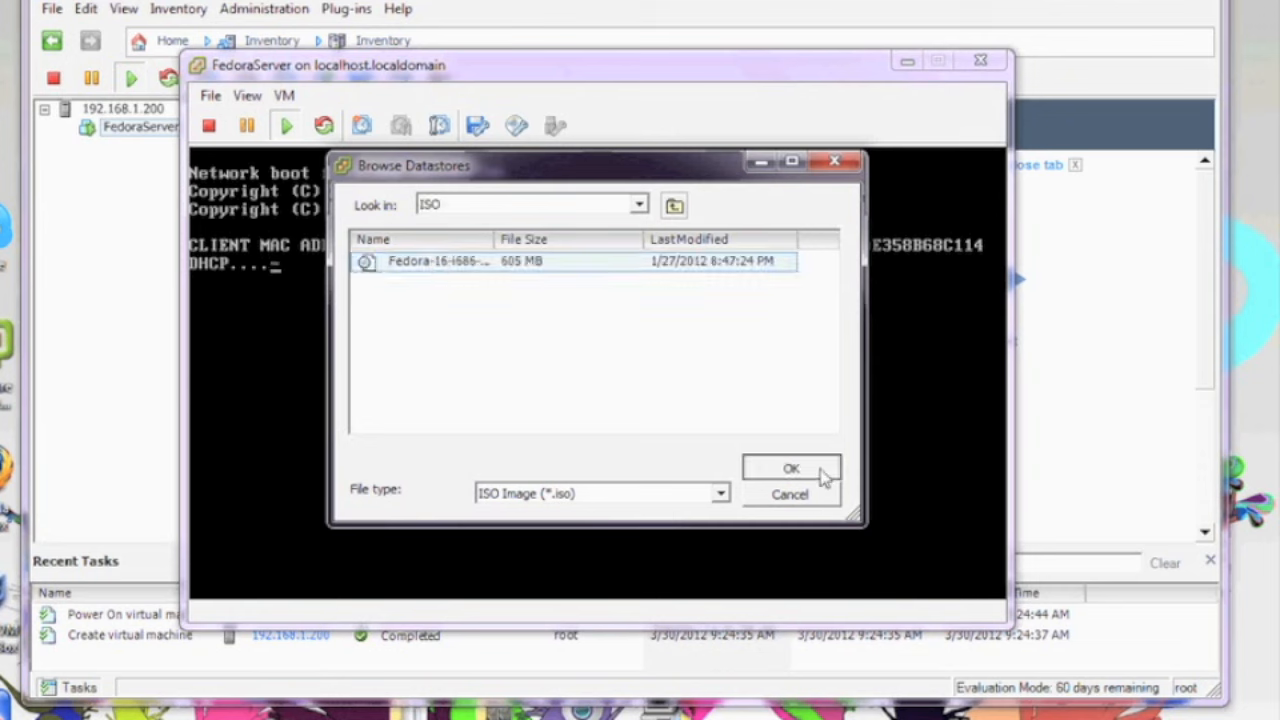
click(792, 468)
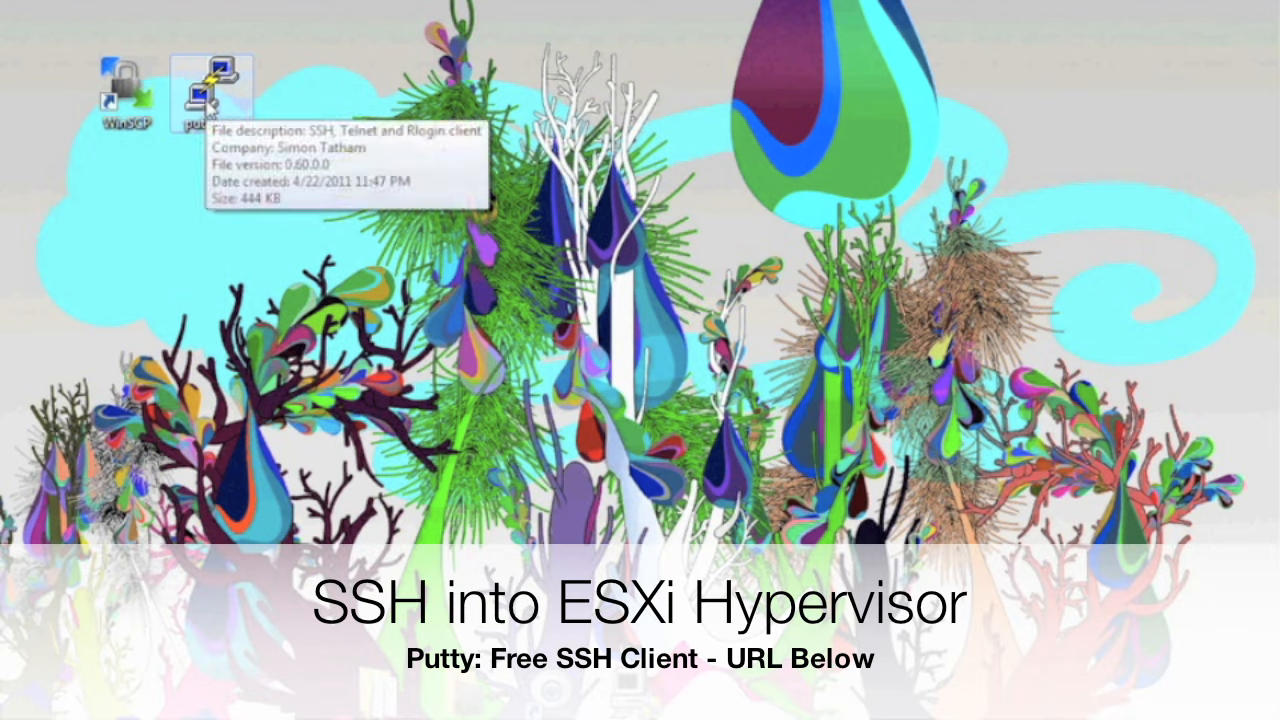
Launch putty.exe and allow the unverified program to run
double_click(208, 84)
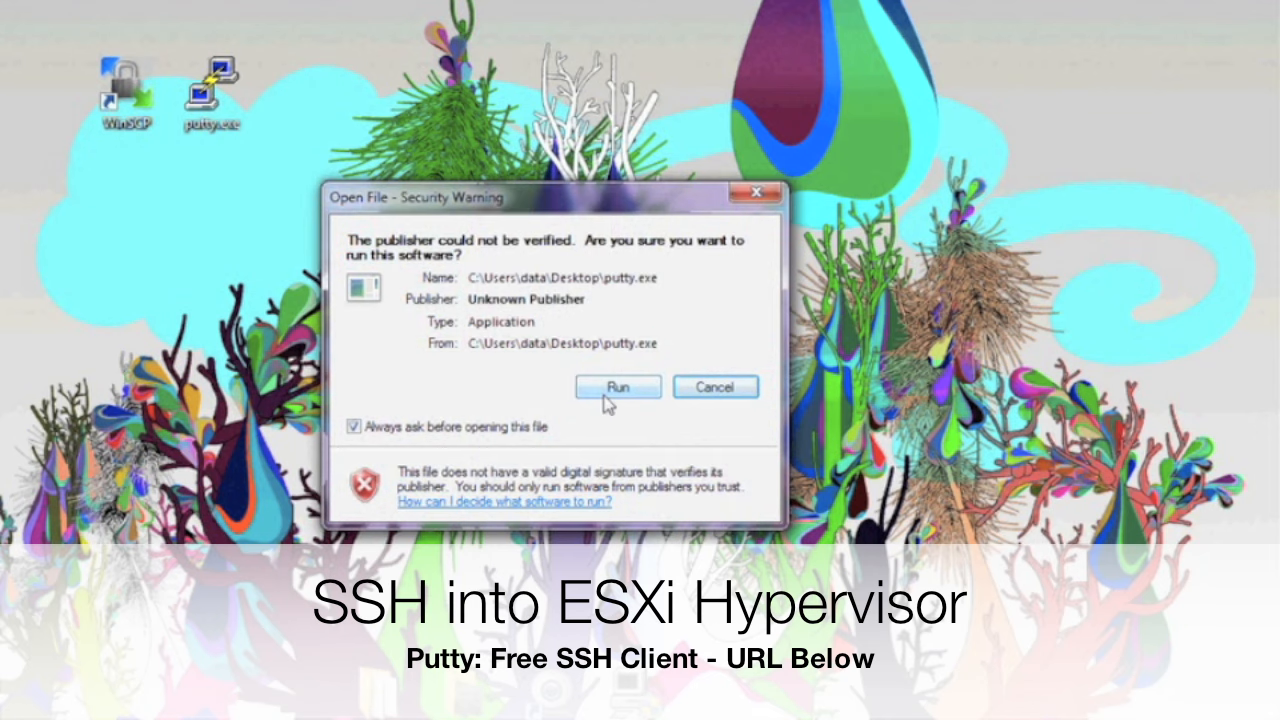
click(616, 388)
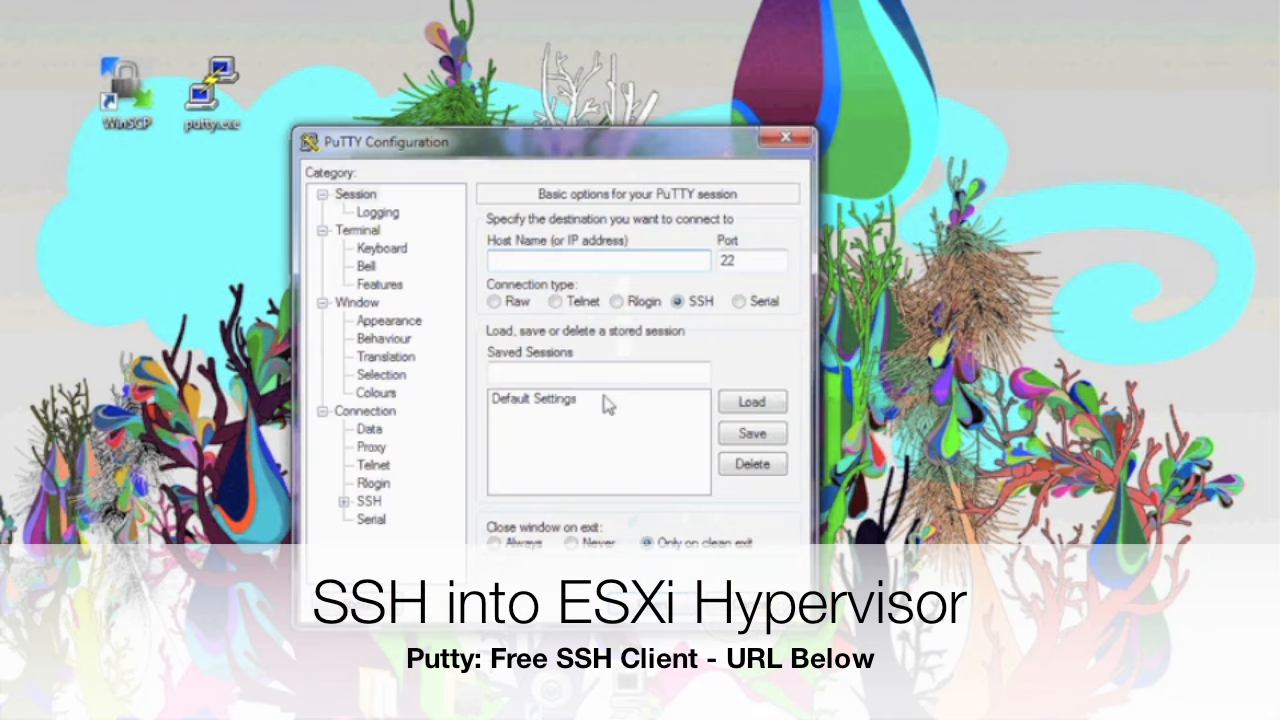
Enter 192.168.1.200 as the PuTTY host name for the SSH session
click(598, 260)
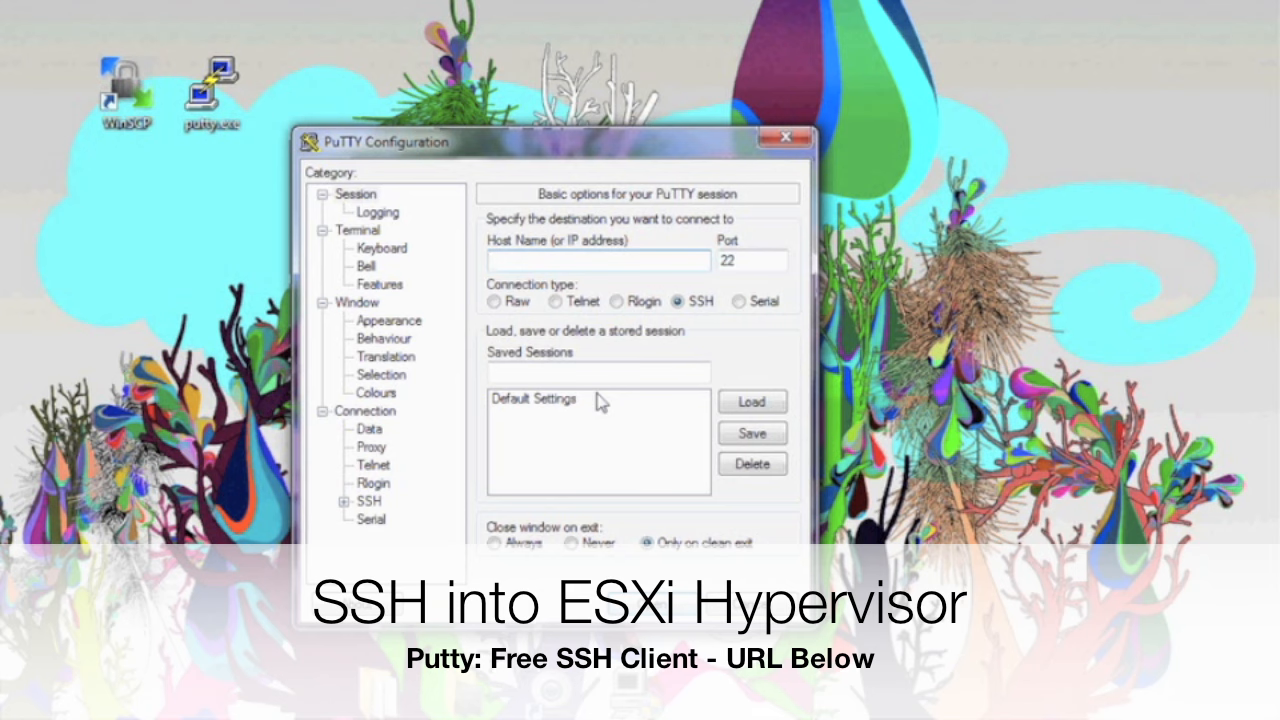
text(19)
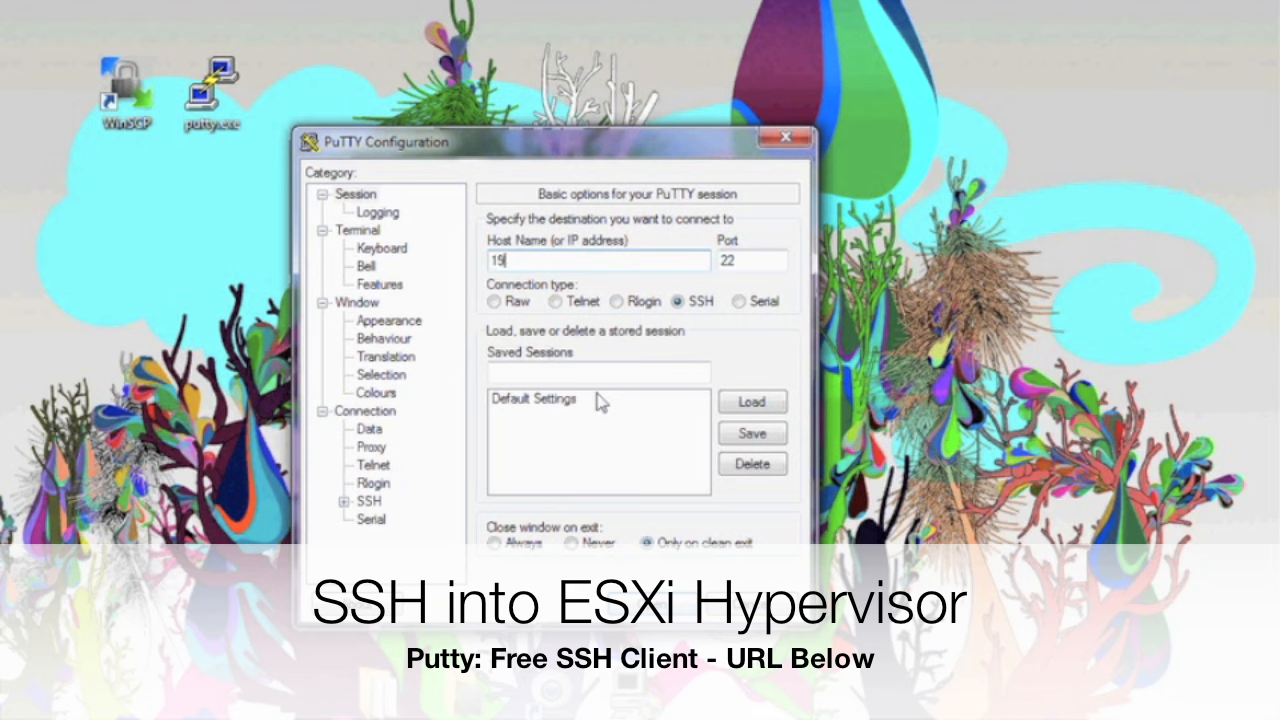
text(2.1)
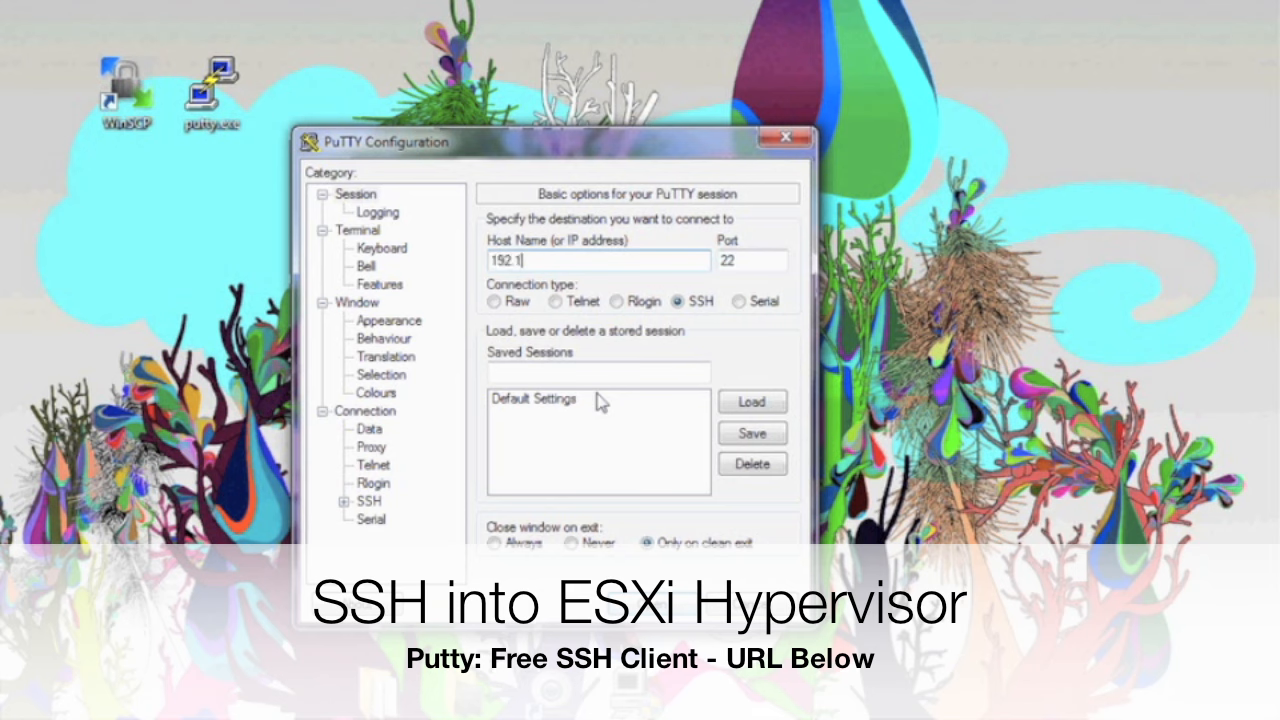
text(168.)
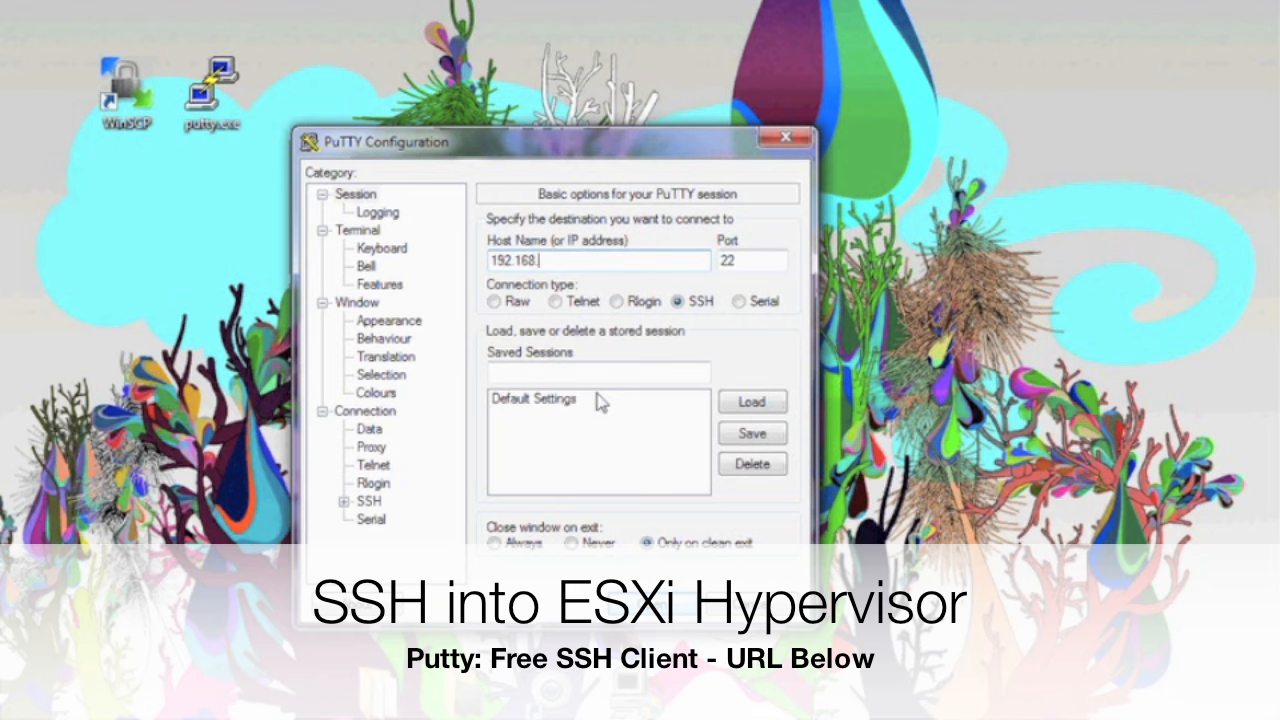
text(1.)
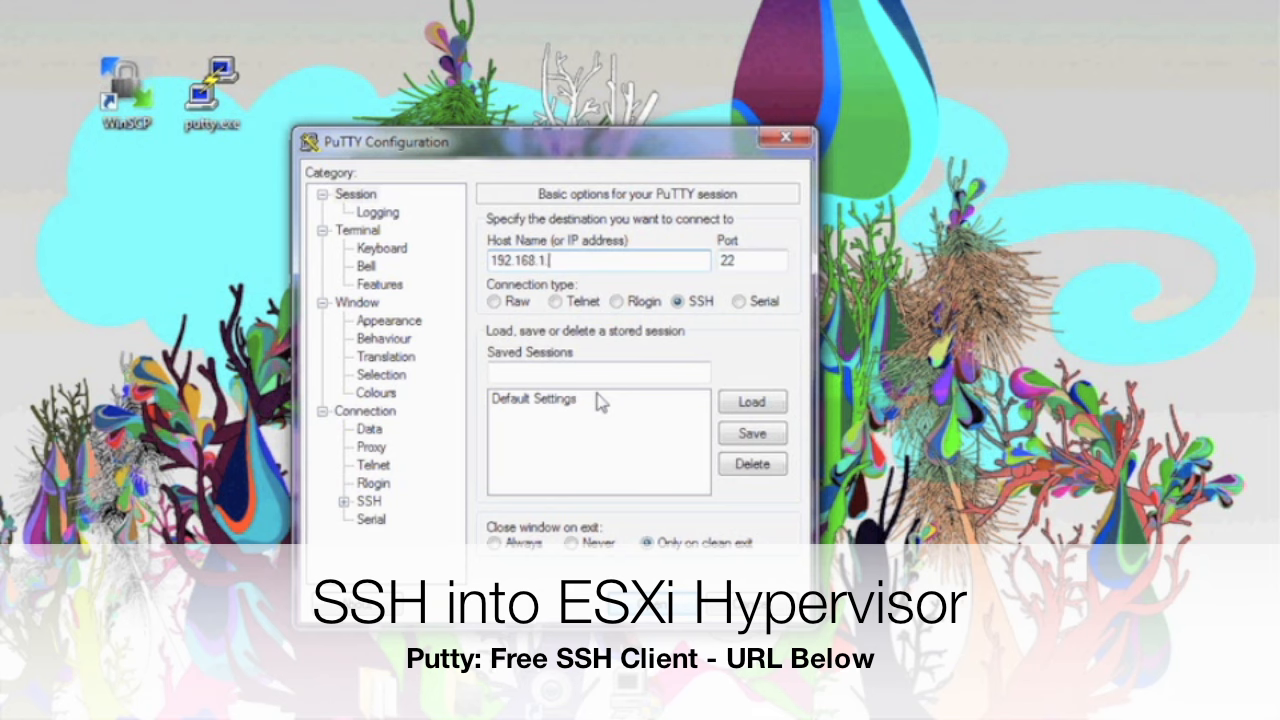
text(20)
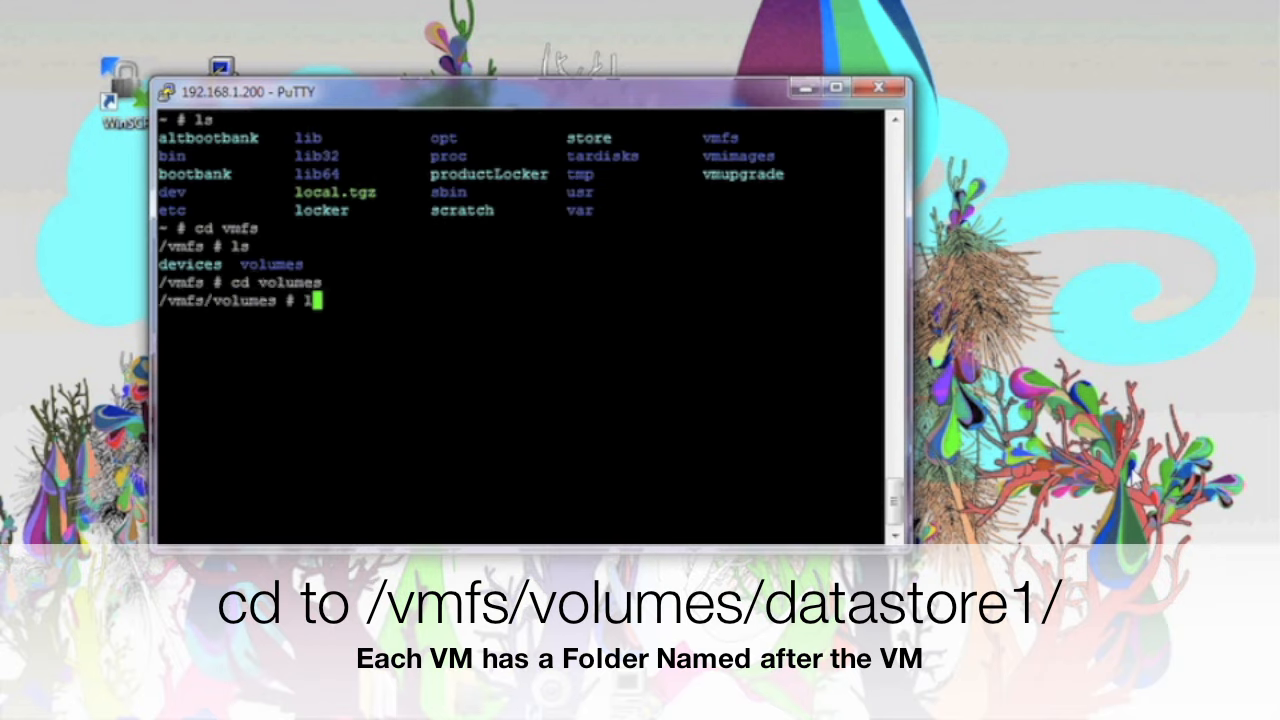
Navigate into datastore1's Fedora16-Desktop folder and list its files with ls -l
text(ls)
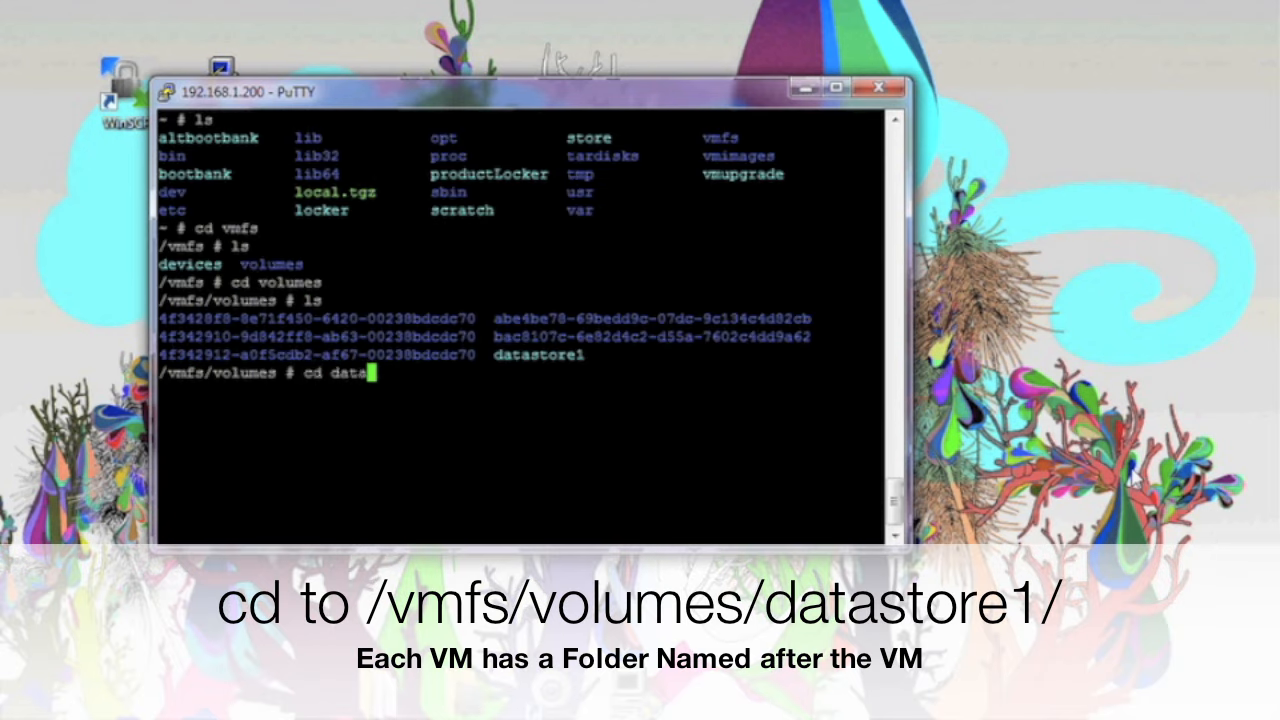
key(Return)
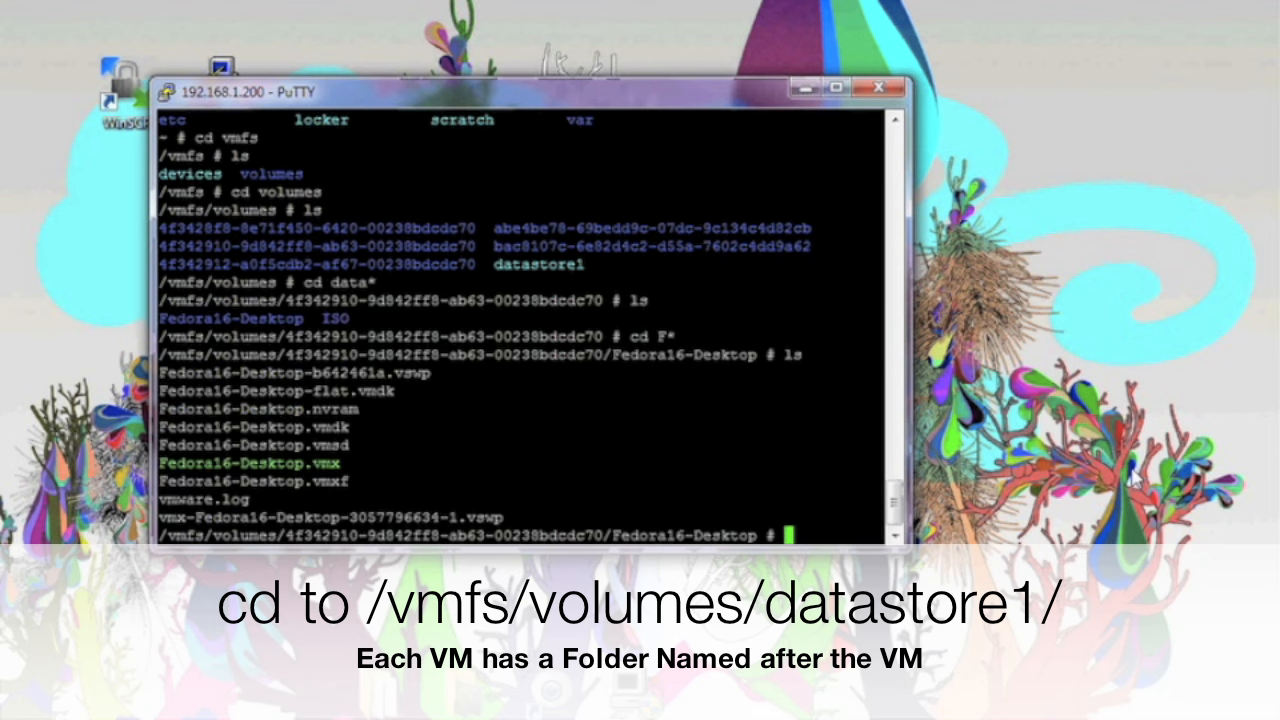
text(ls -l)
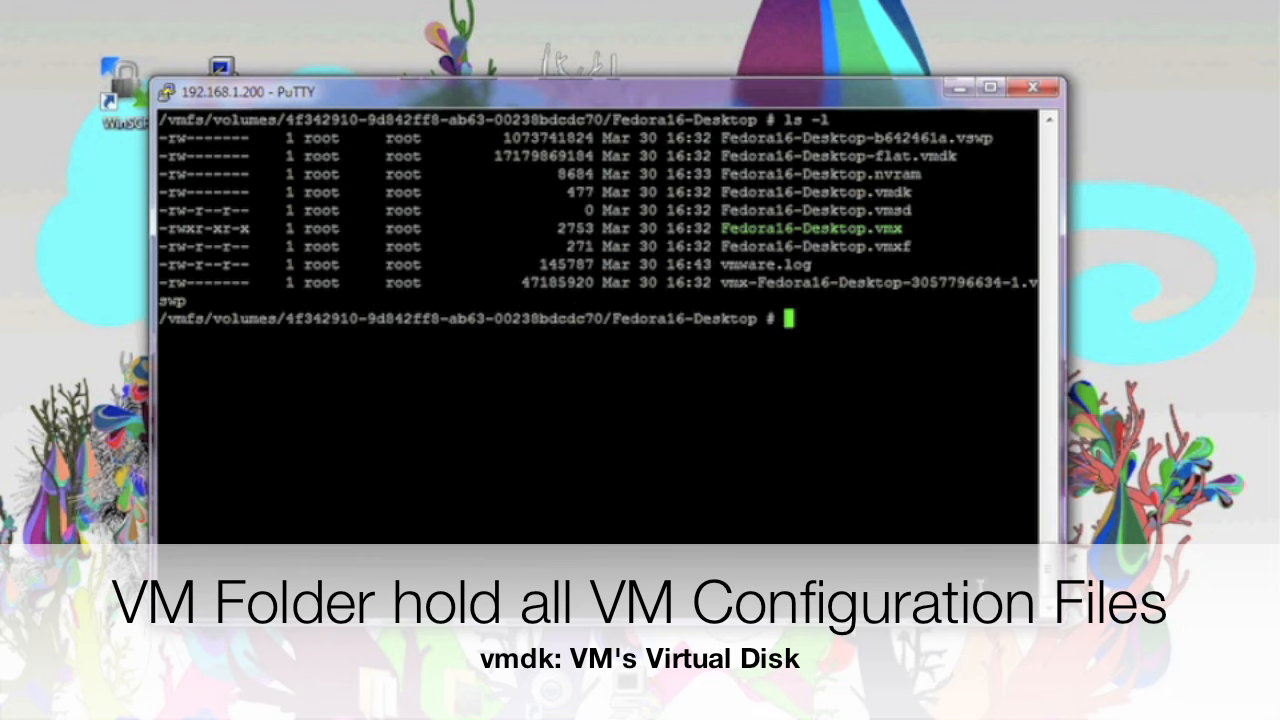
mouse_move(972, 156)
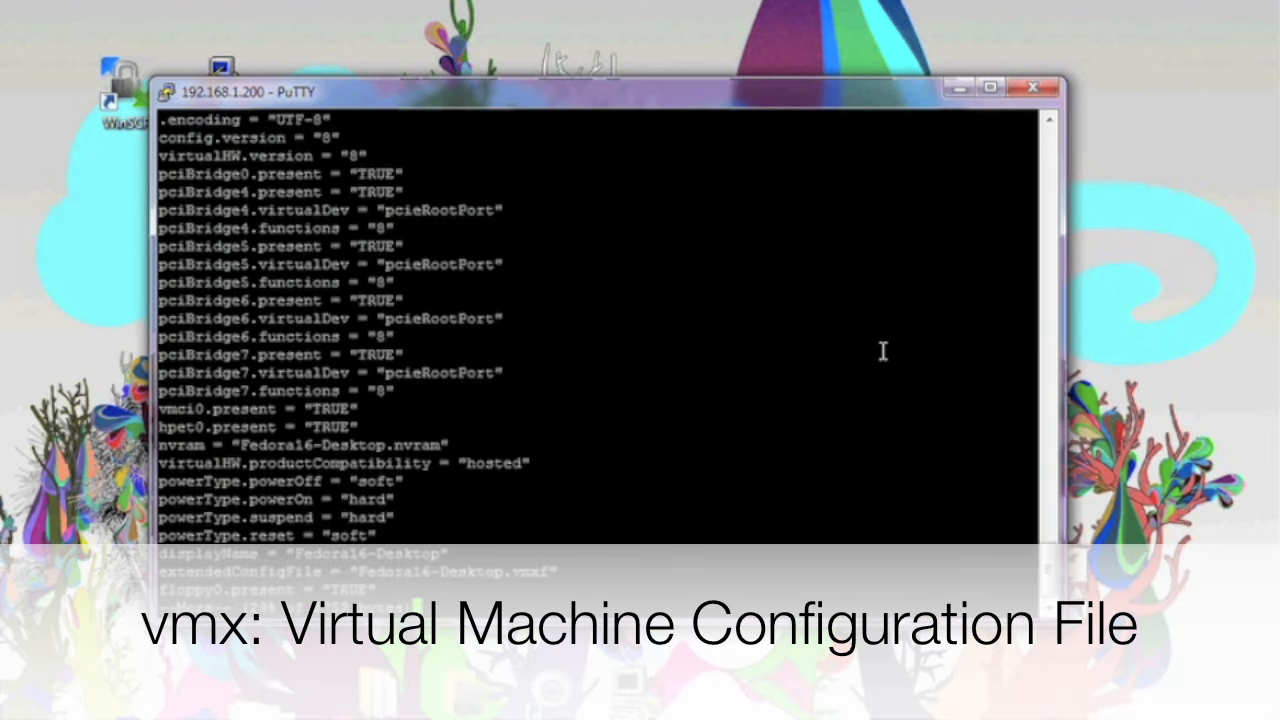
Page through the Fedora16-Desktop .vmx configuration with more
scroll(down, 3)
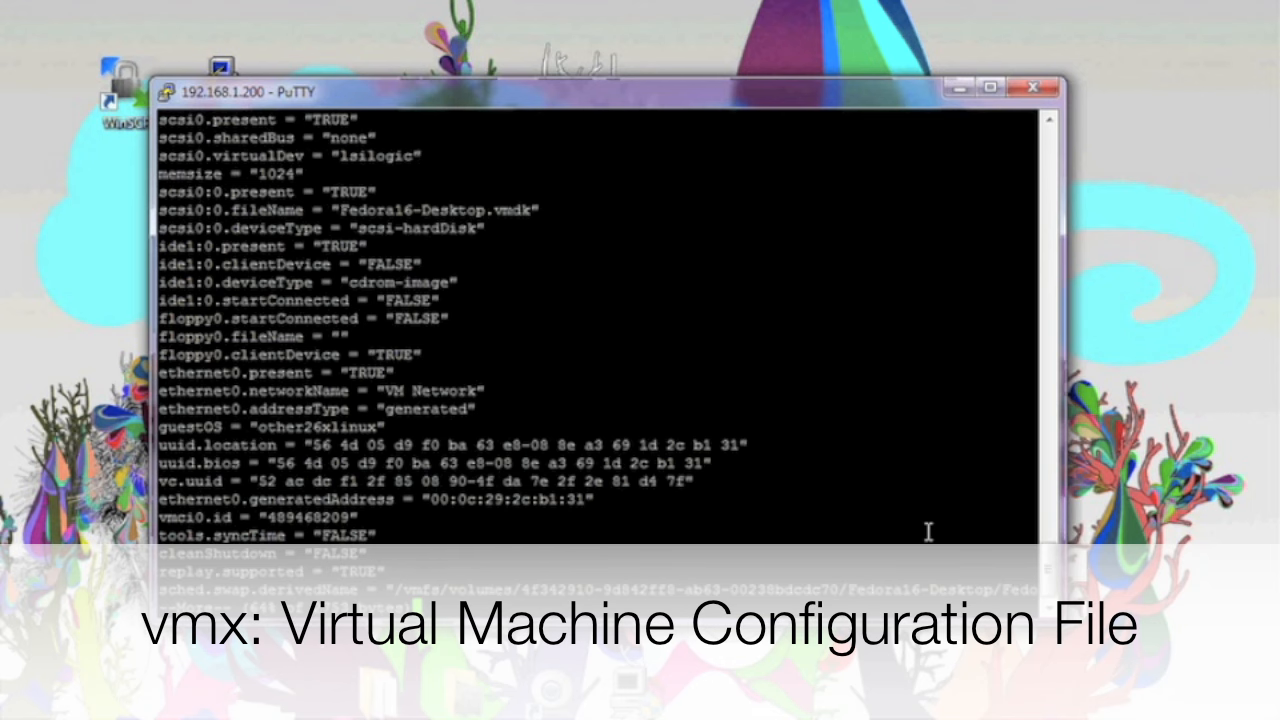
scroll(down, 3)
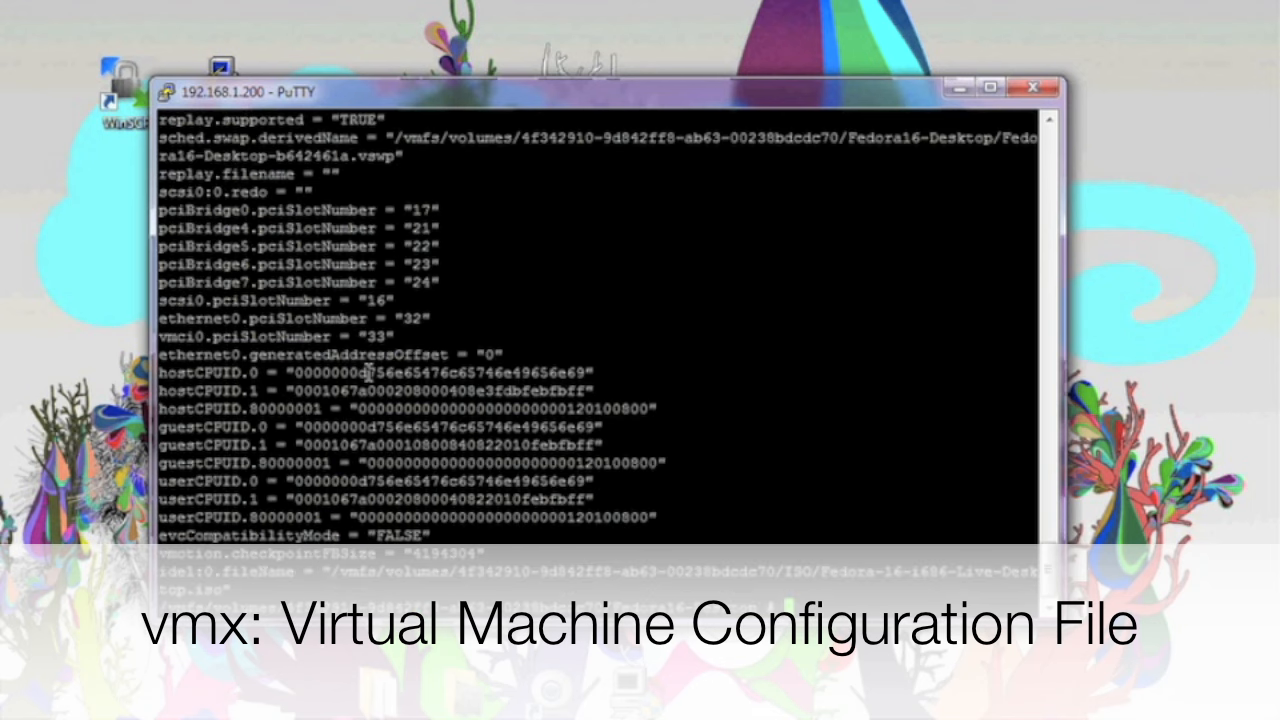
key(Return)
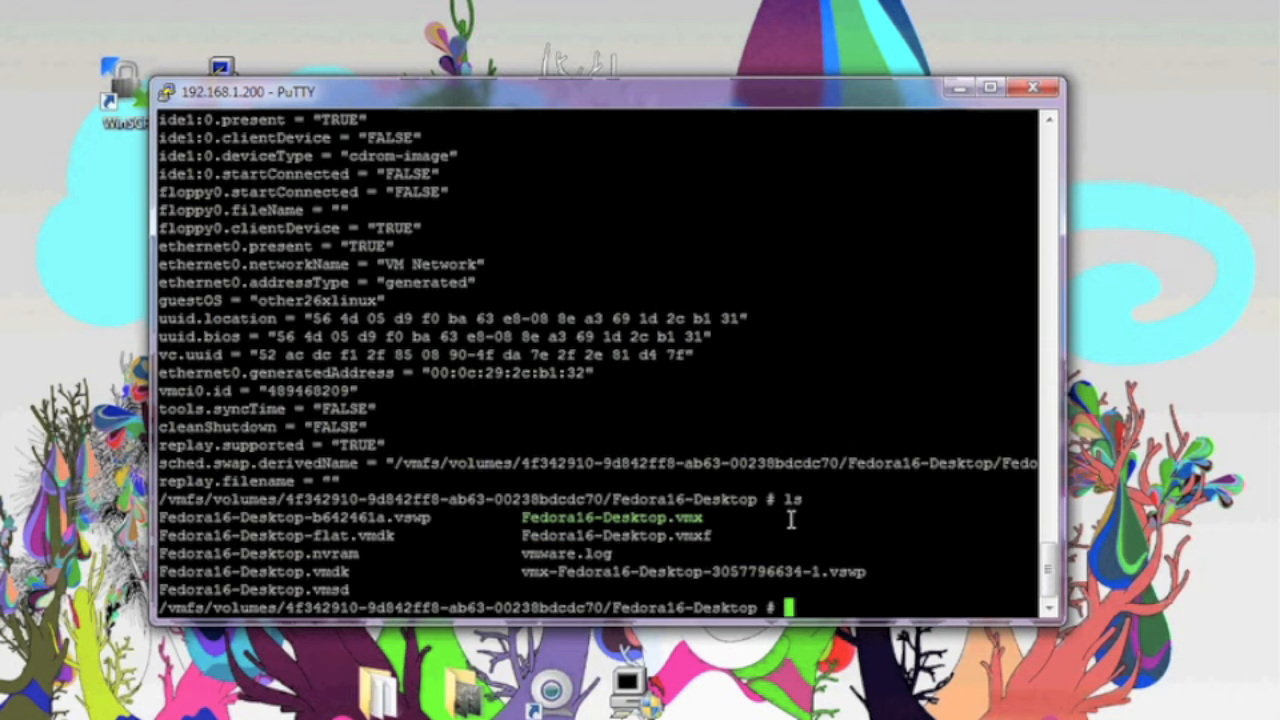
text(more)
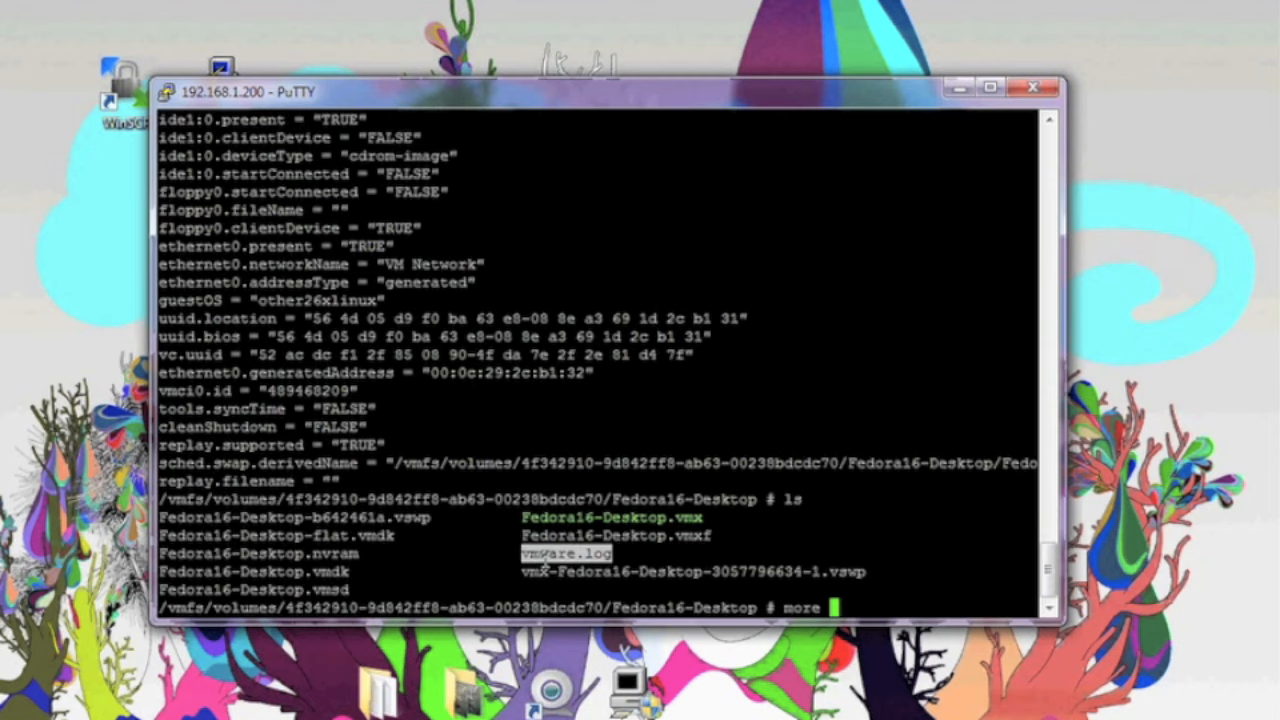
key(Return)
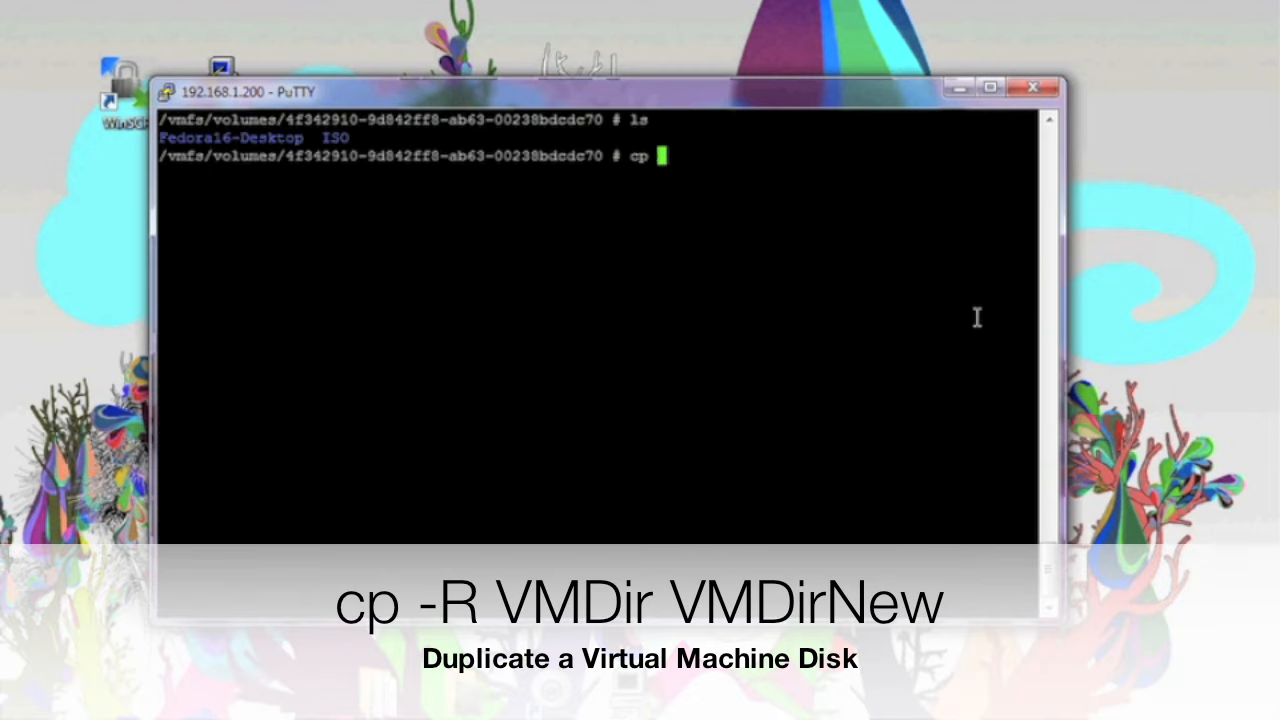
Run cp -R Fedora16-Desktop Fedora16-BetaTest at the datastore prompt to clone the VM folder
text(-R)
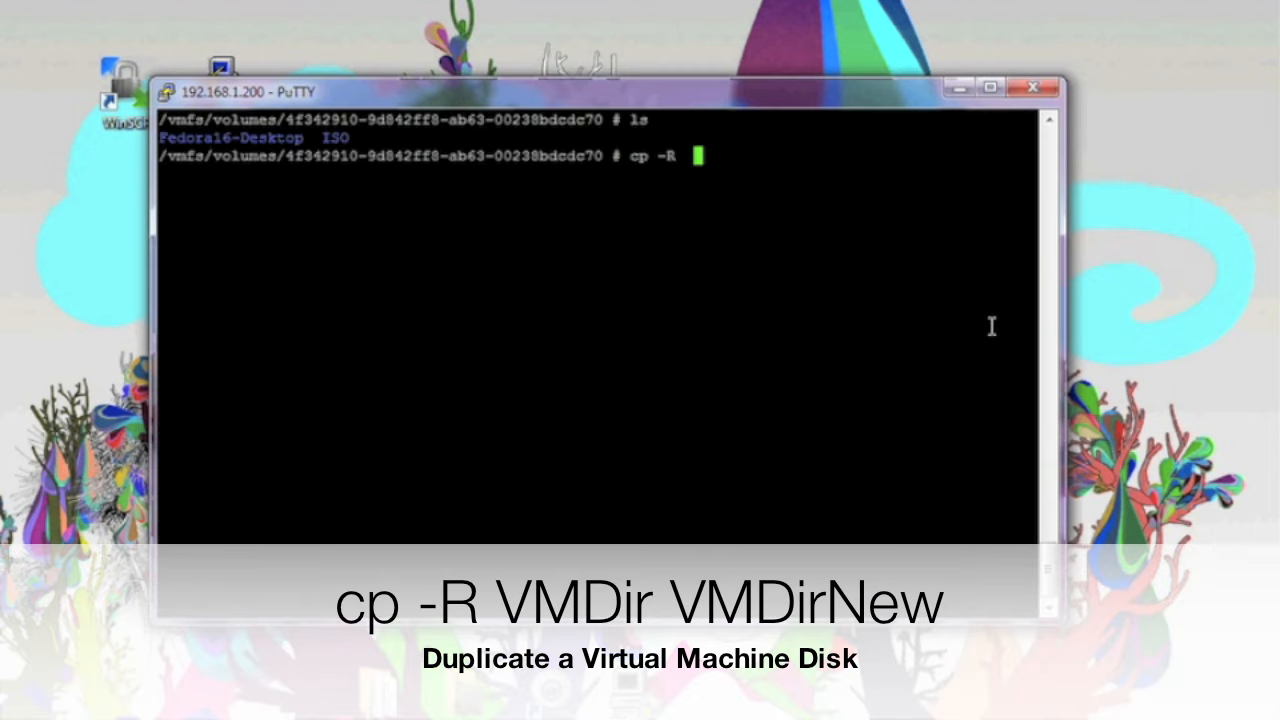
mouse_move(610, 290)
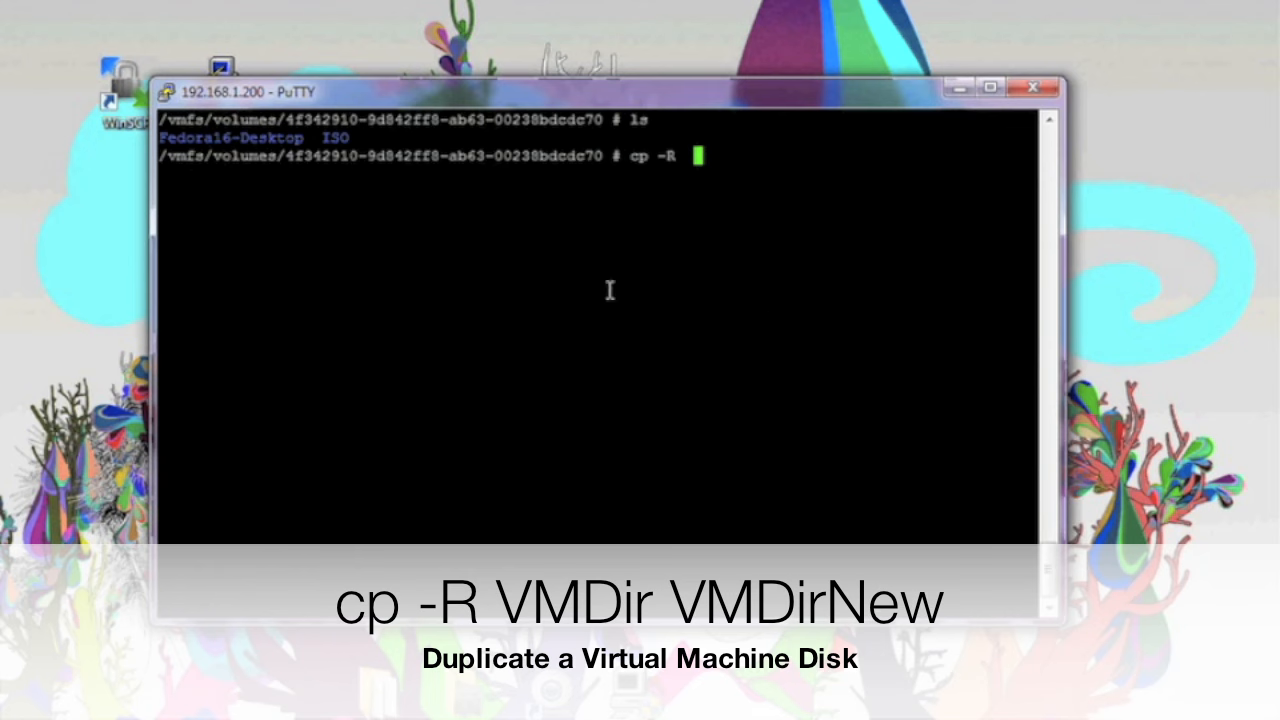
double_click(232, 136)
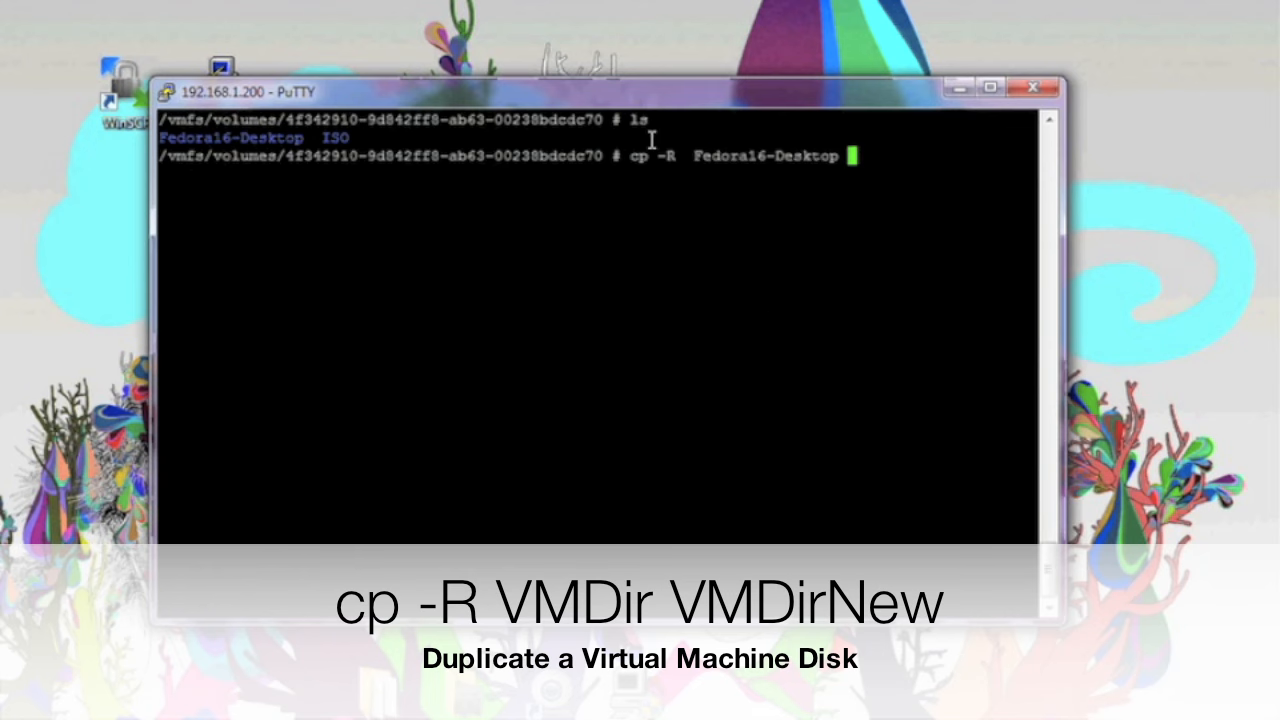
text(Fedora16-Des)
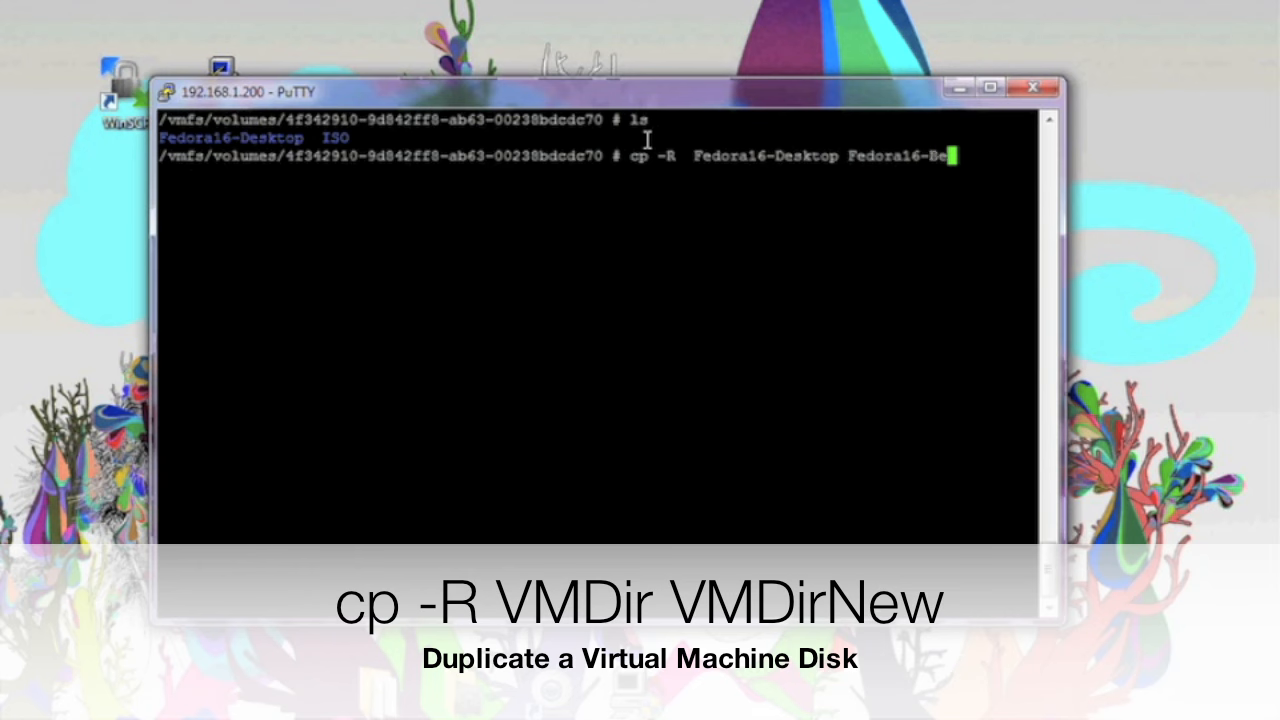
text(taT)
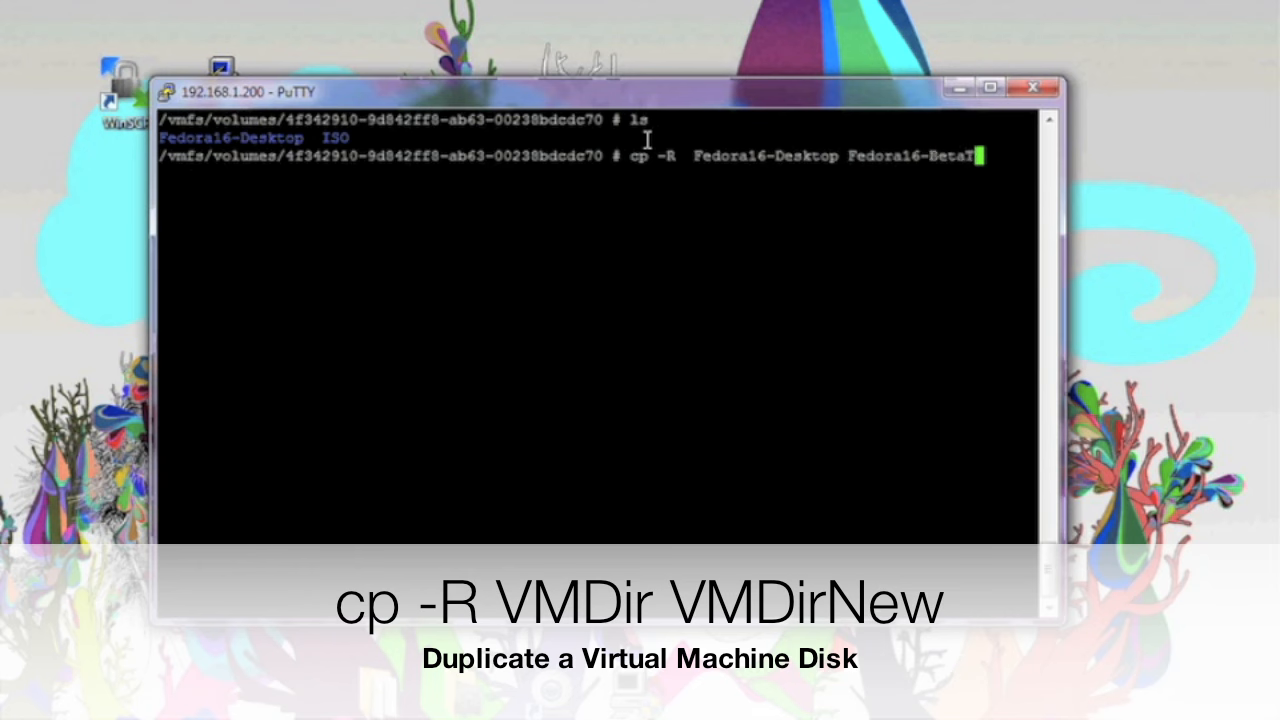
key(Return)
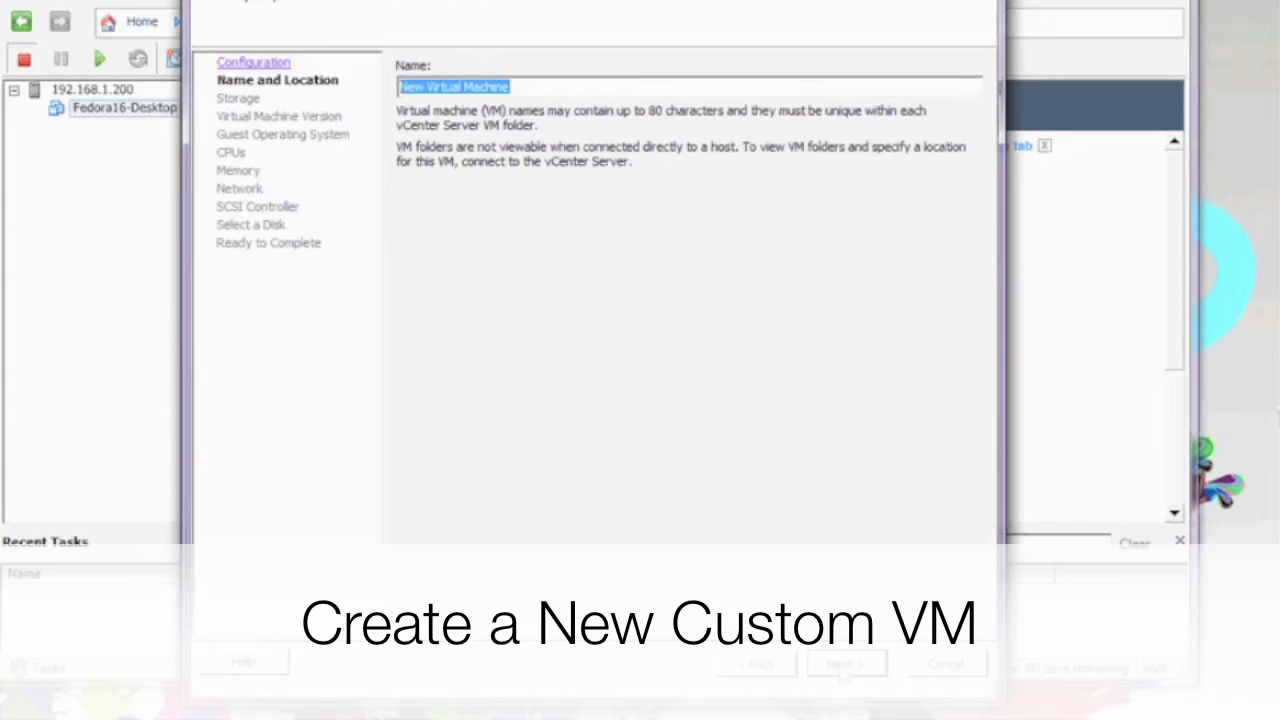
Name the new custom VM Fedora16-BetaTest, choose its guest OS and accept the hardware defaults
text(Fedora1)
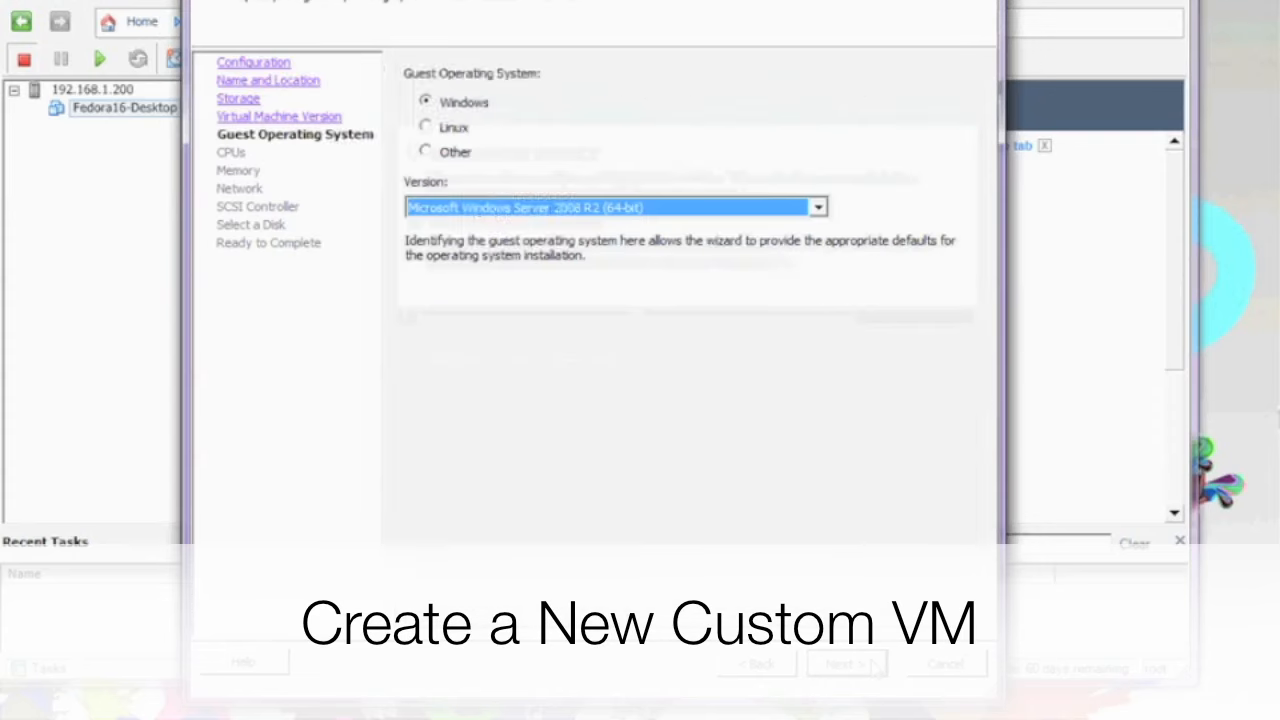
click(844, 664)
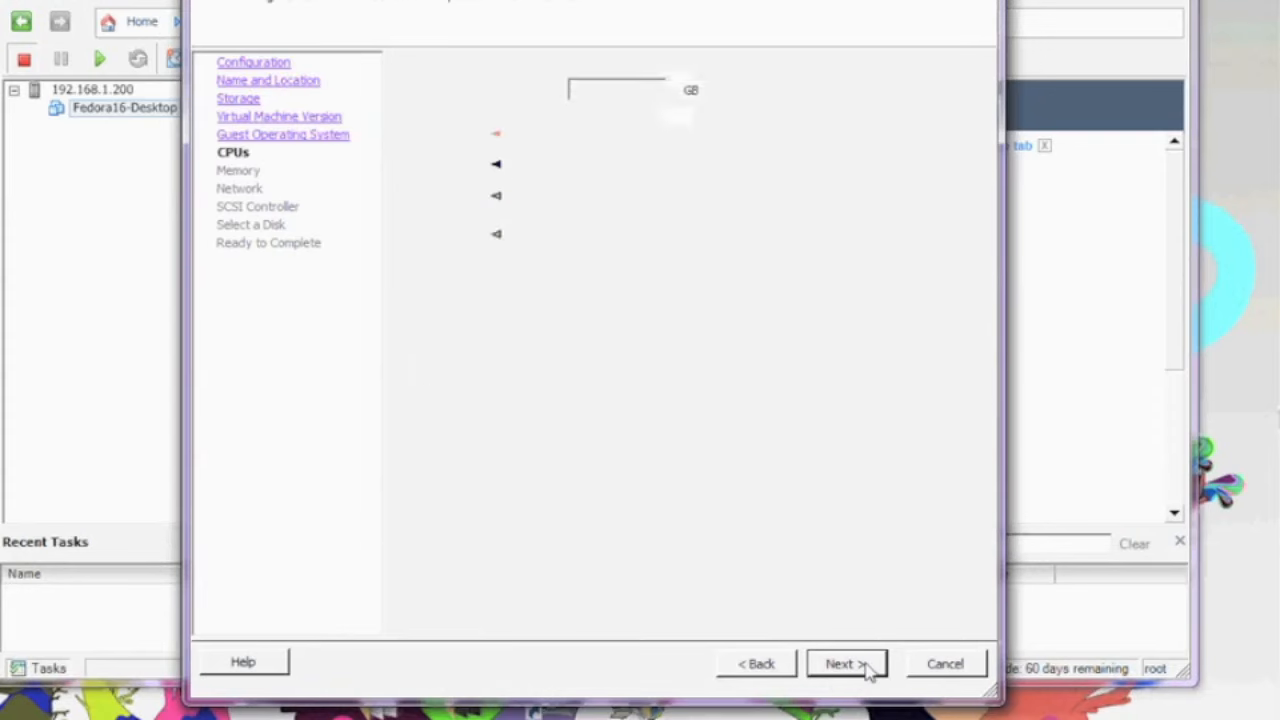
click(844, 664)
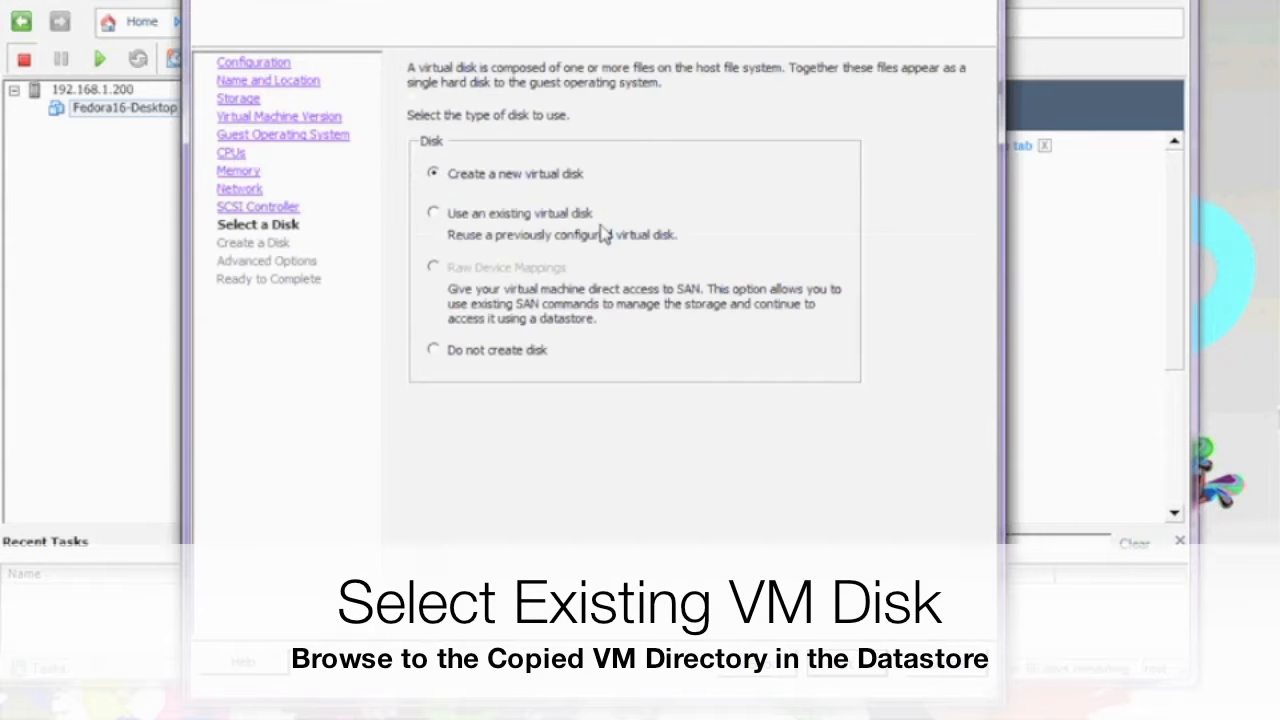
Use the existing Fedora16-Desktop.vmdk from datastore1 > Fedora16-BetaTest as the VM's disk
click(432, 212)
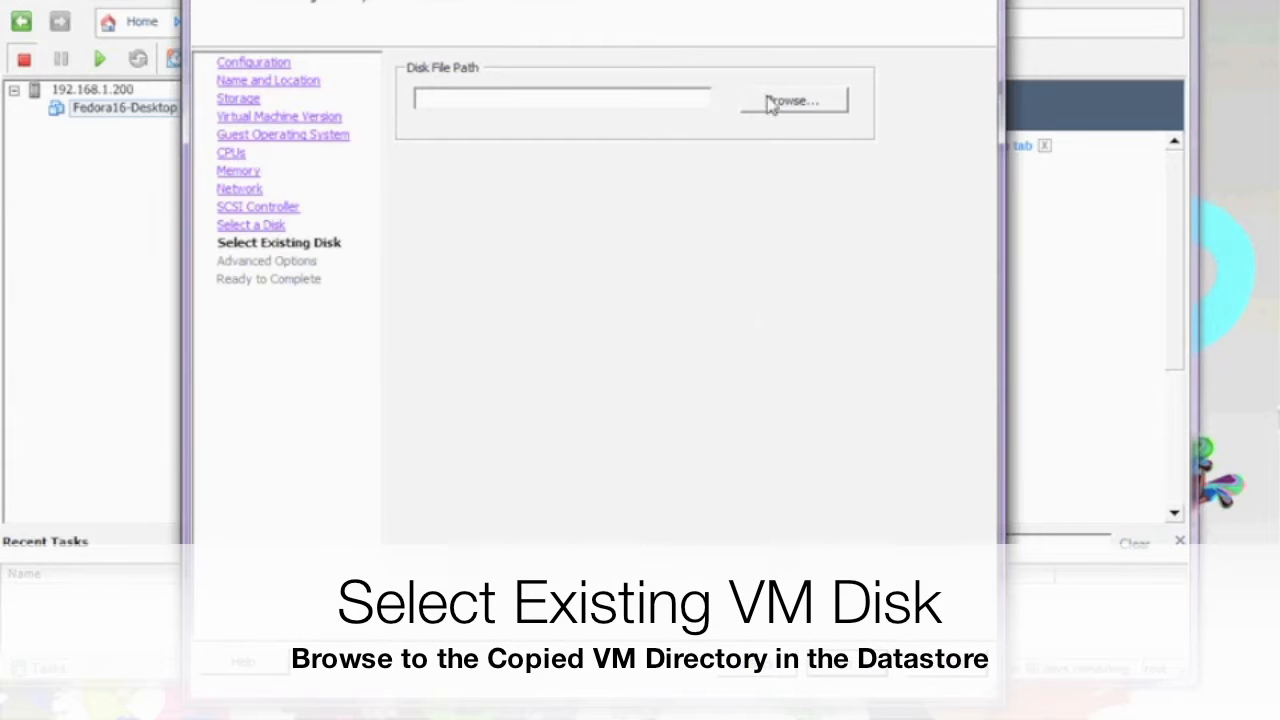
click(792, 100)
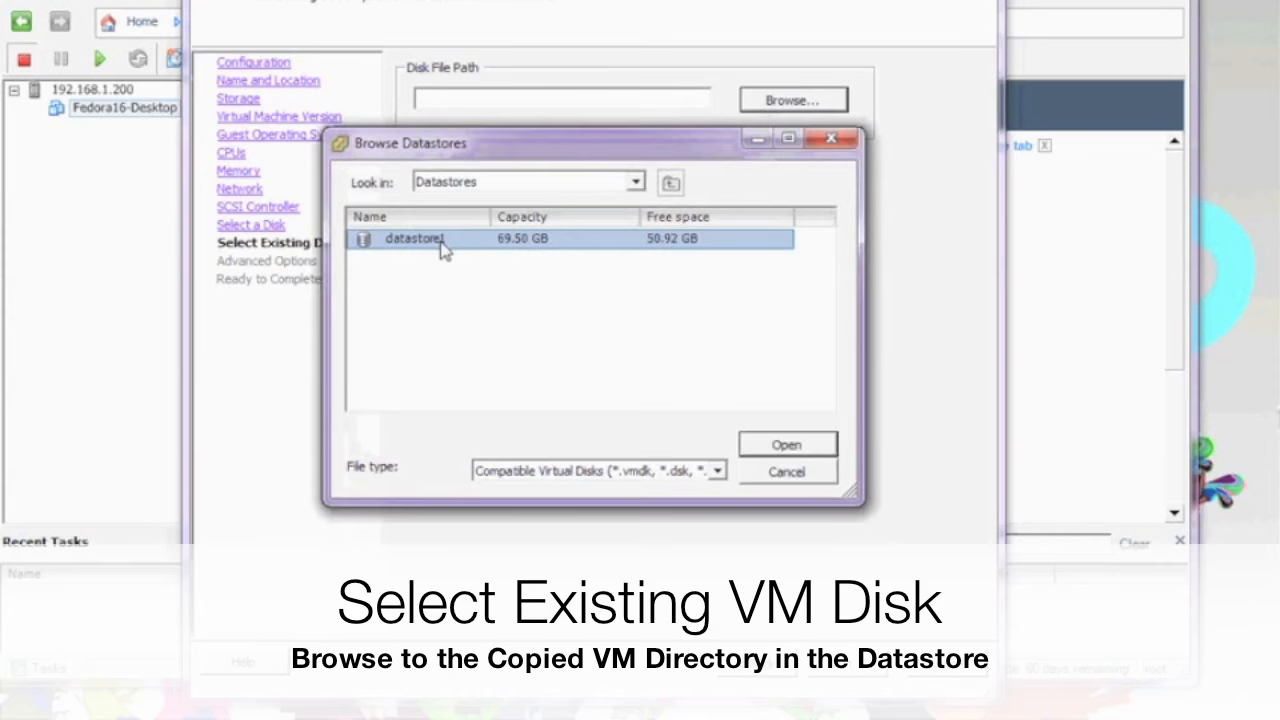
double_click(412, 238)
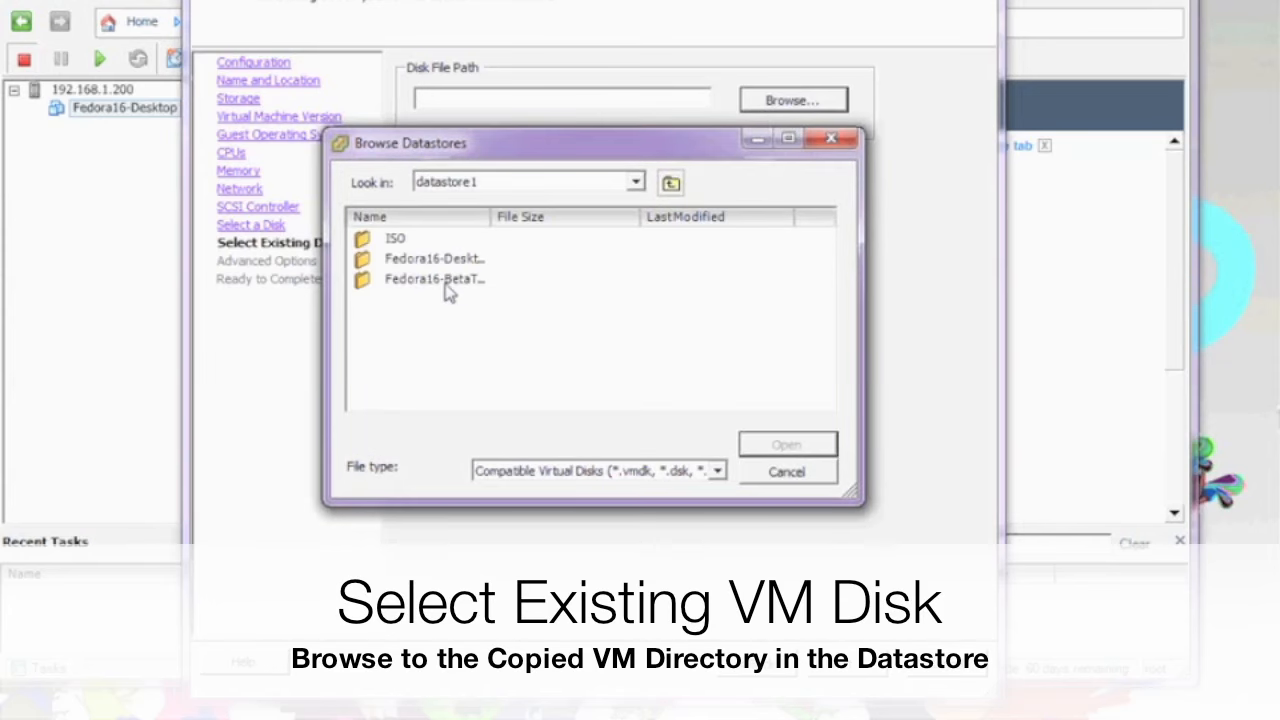
click(434, 280)
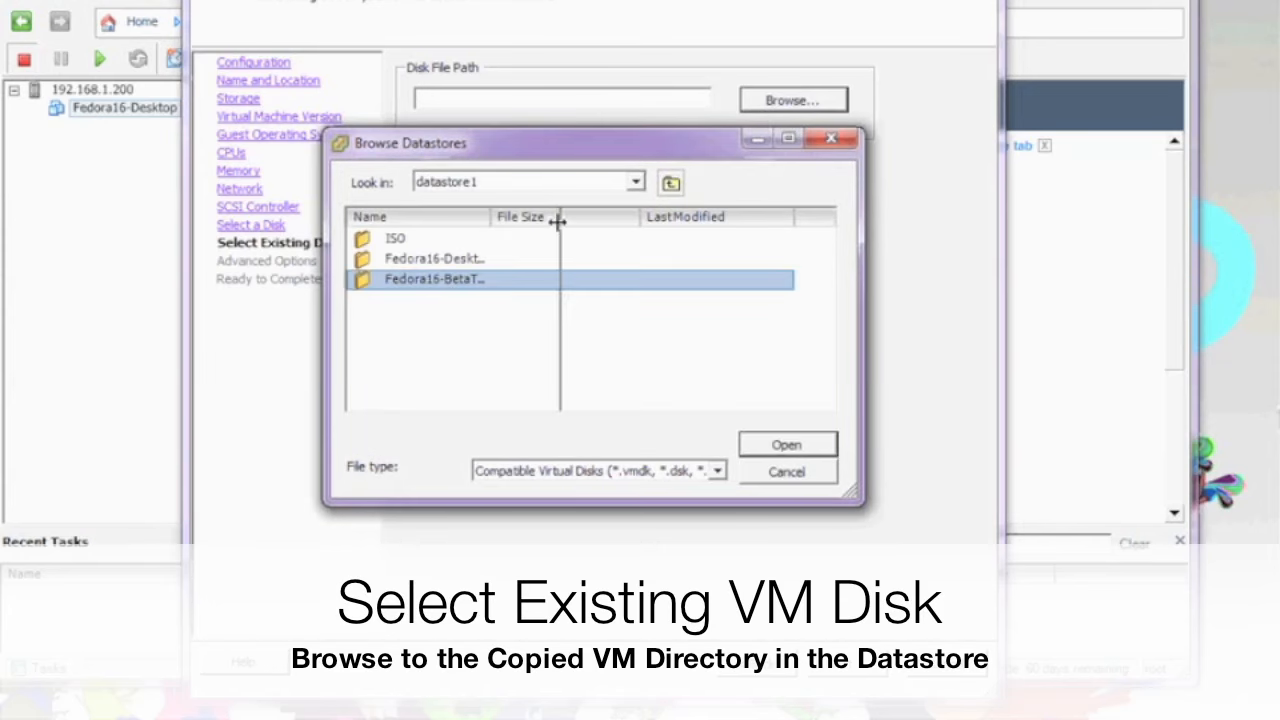
double_click(434, 280)
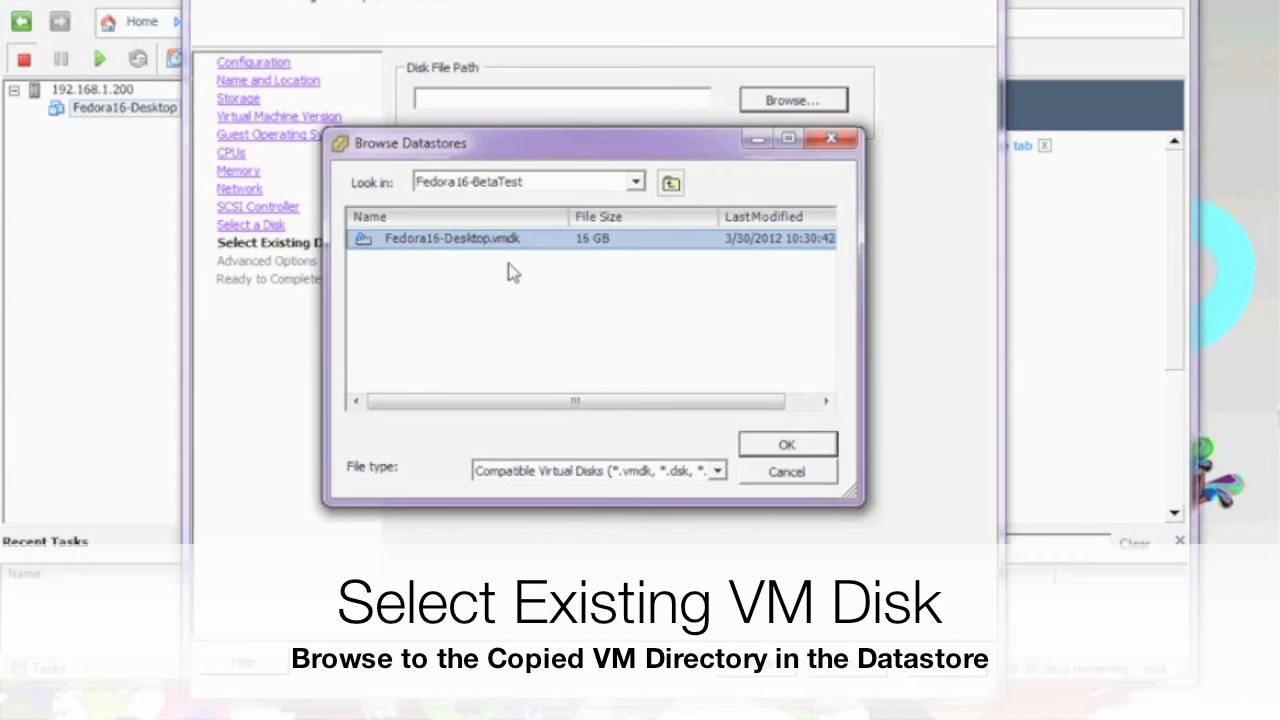
mouse_move(484, 248)
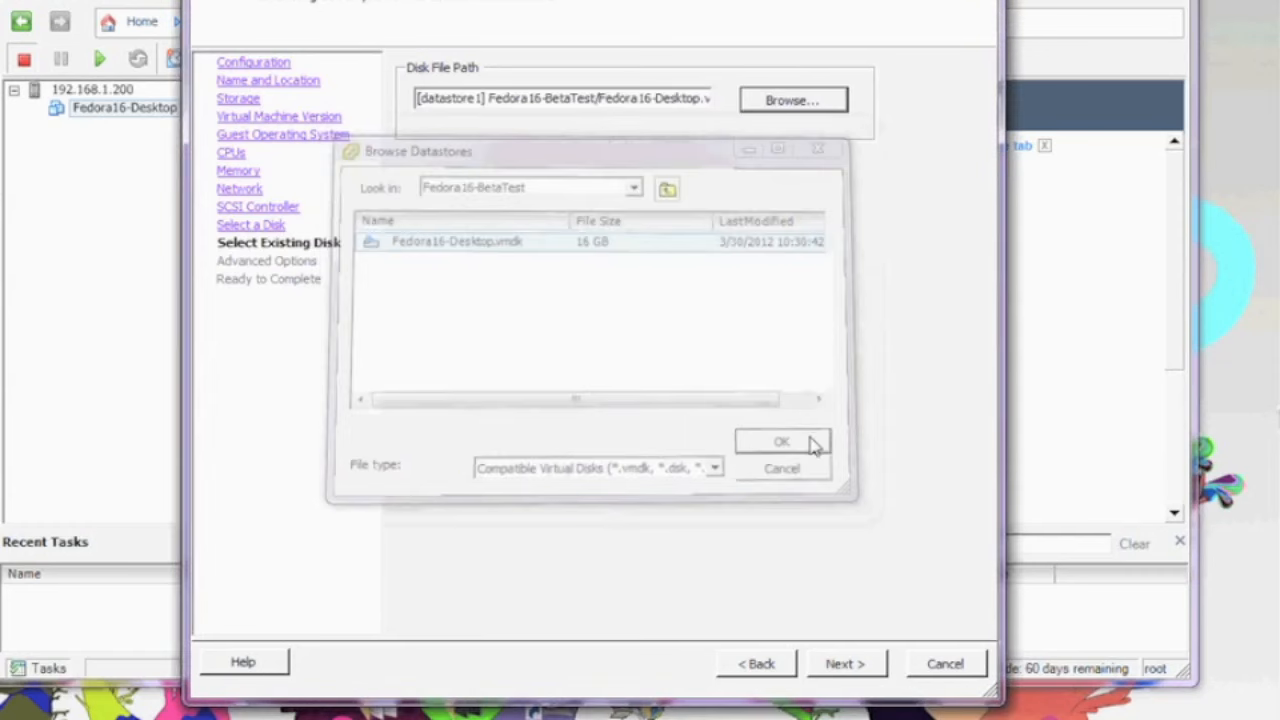
click(782, 442)
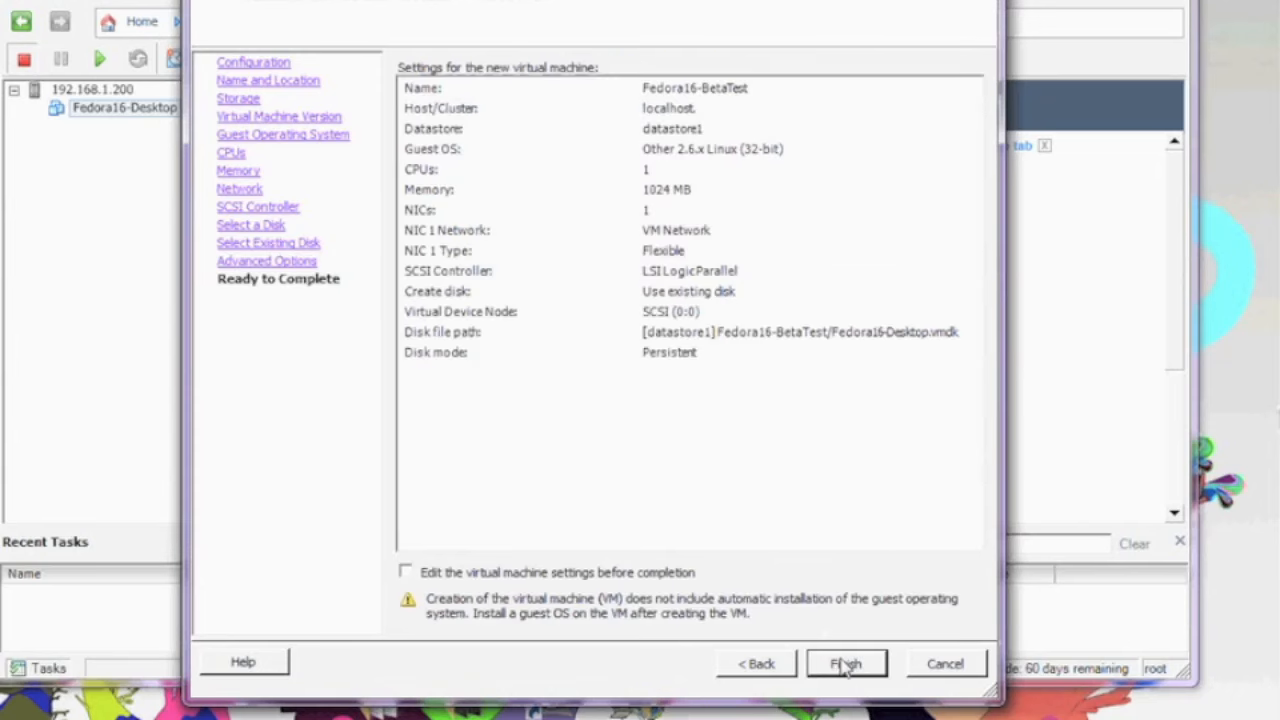
Finish creating Fedora16-BetaTest and show its overview in the inventory
click(844, 664)
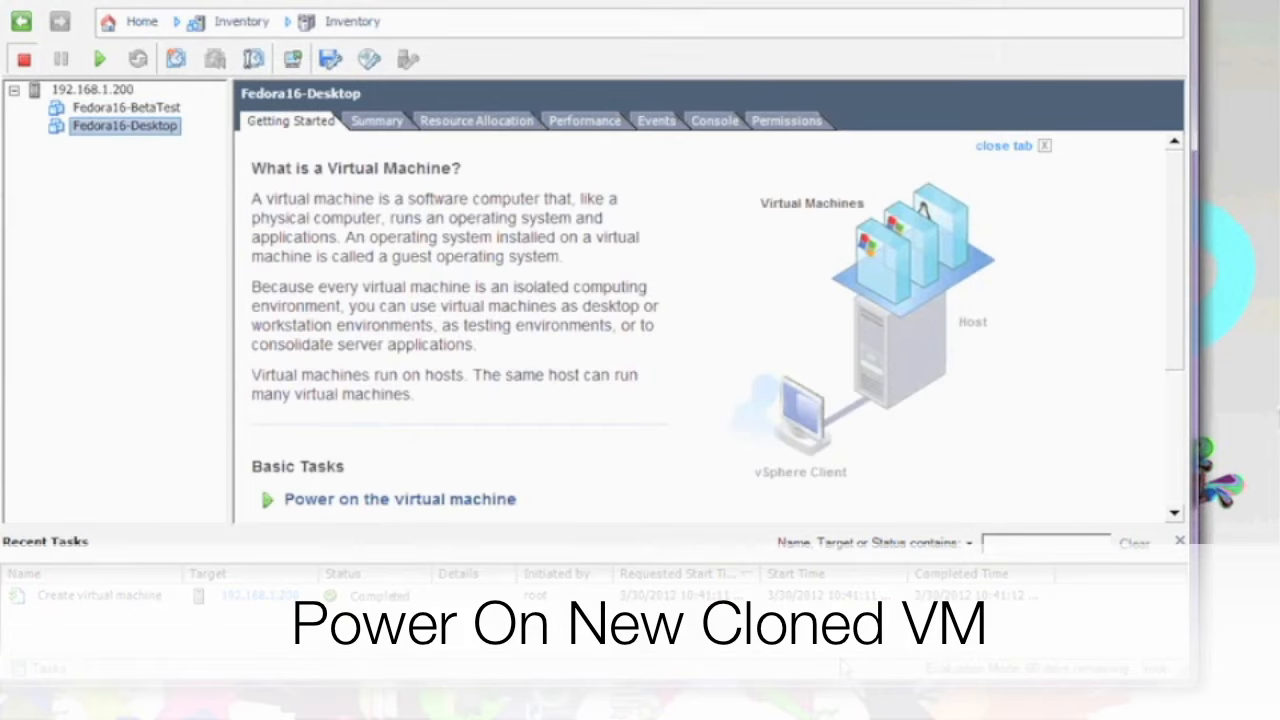
click(126, 108)
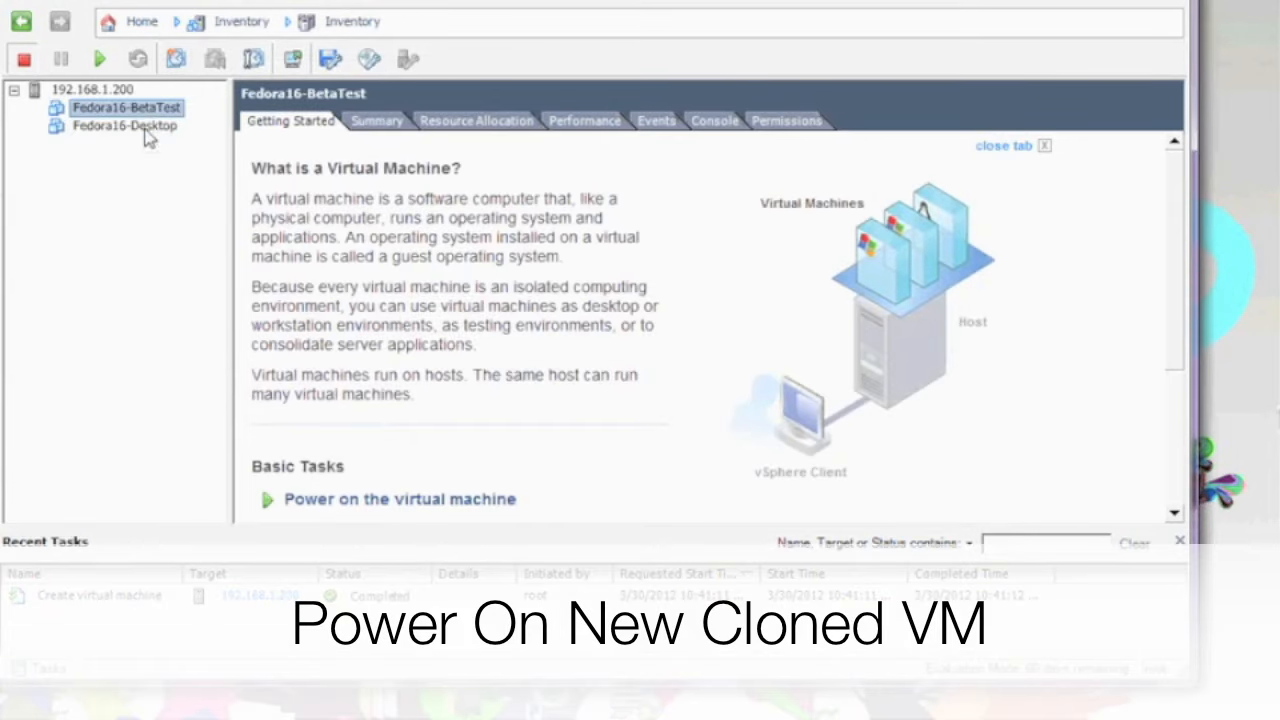
mouse_move(196, 128)
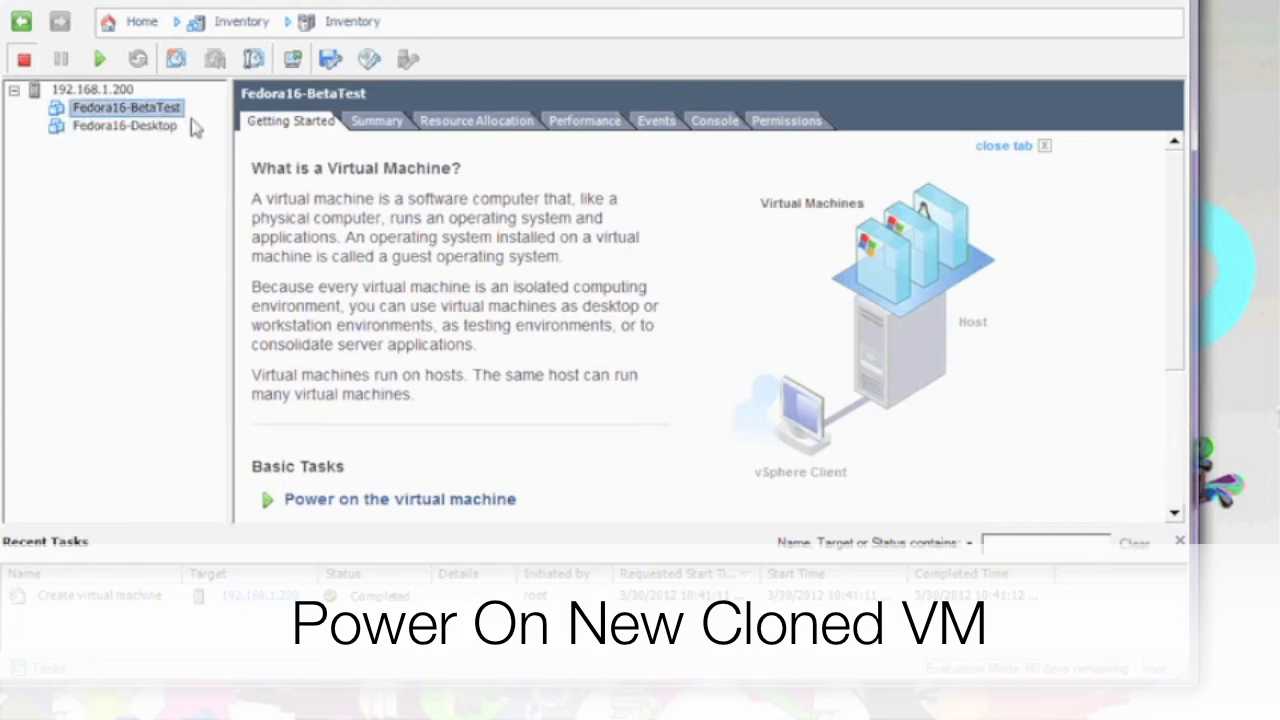